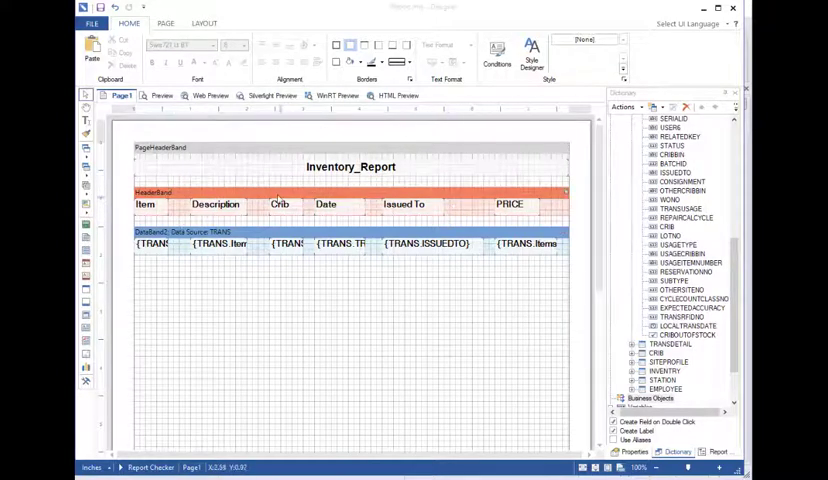
Retitle the PRICE heading as Price and enlarge the Item heading's font size
{"action": "left_click", "coordinate": [161, 95]}
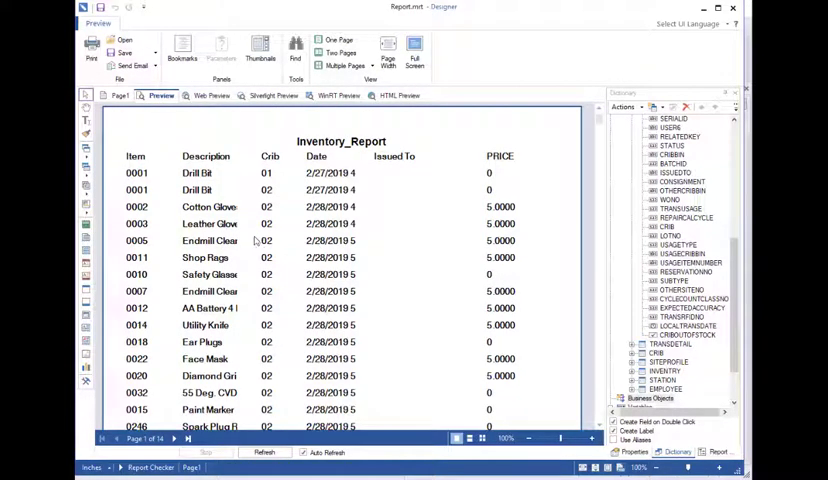
{"action": "mouse_move", "coordinate": [205, 223]}
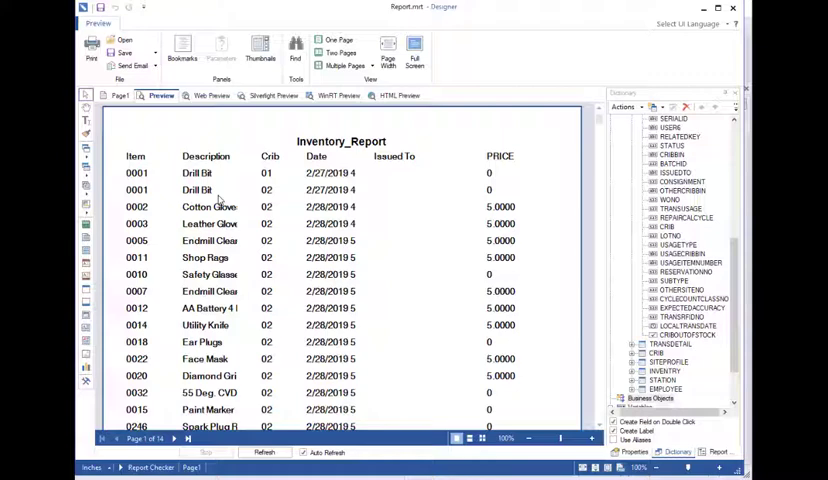
{"action": "mouse_move", "coordinate": [231, 162]}
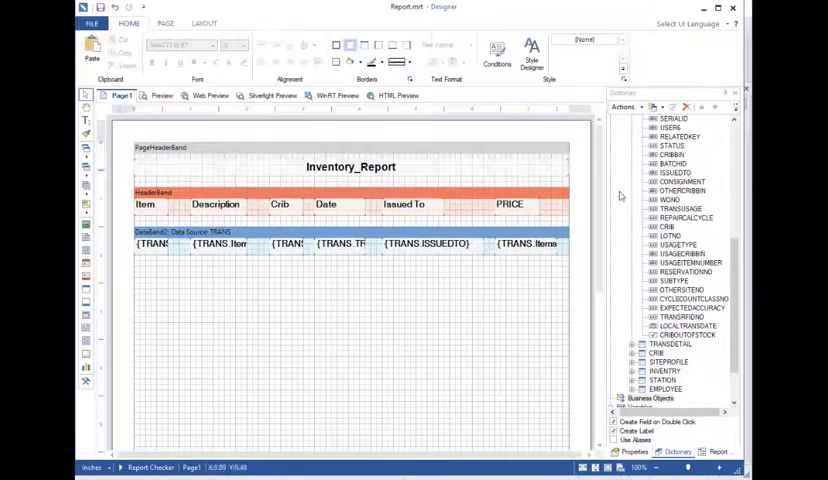
{"action": "left_click", "coordinate": [510, 204]}
{"action": "type", "text": "Price"}
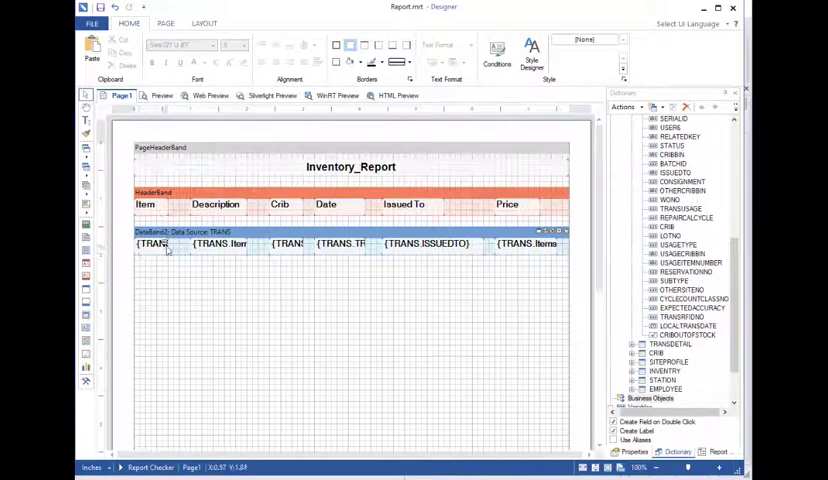
{"action": "mouse_move", "coordinate": [367, 247]}
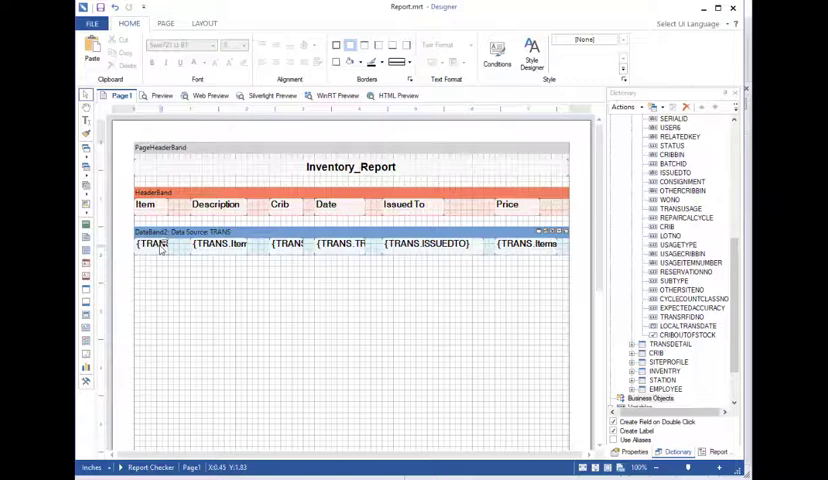
{"action": "left_click", "coordinate": [145, 204]}
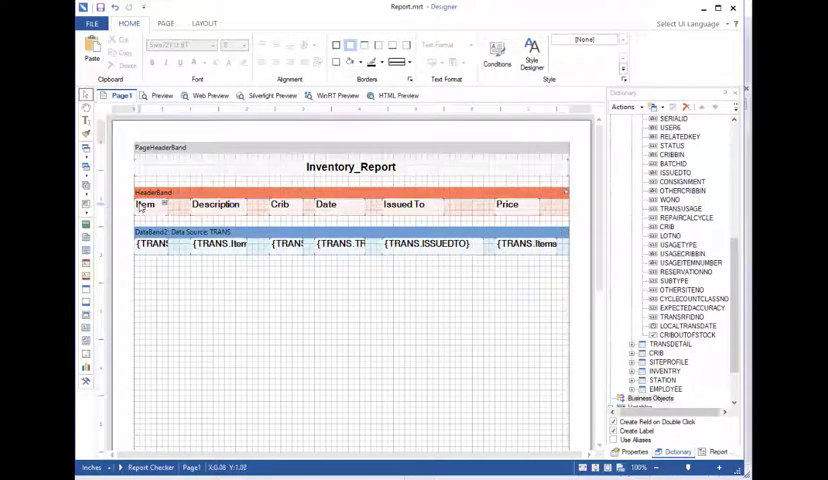
{"action": "left_click", "coordinate": [145, 204]}
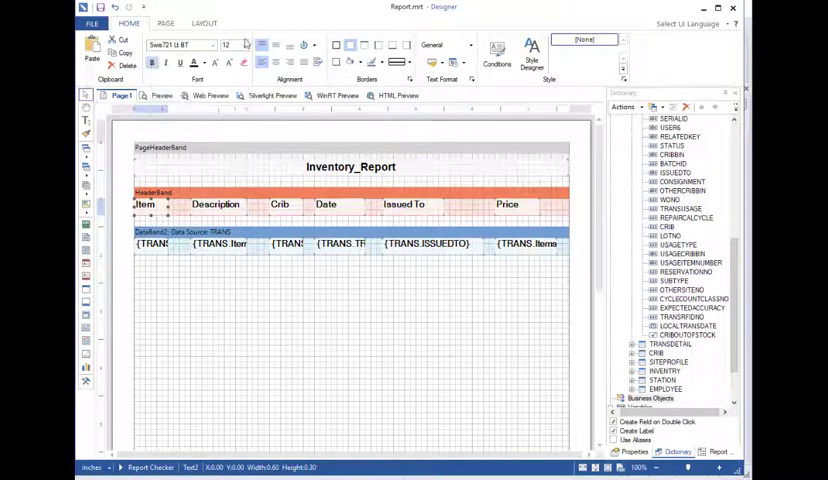
{"action": "left_click", "coordinate": [244, 45]}
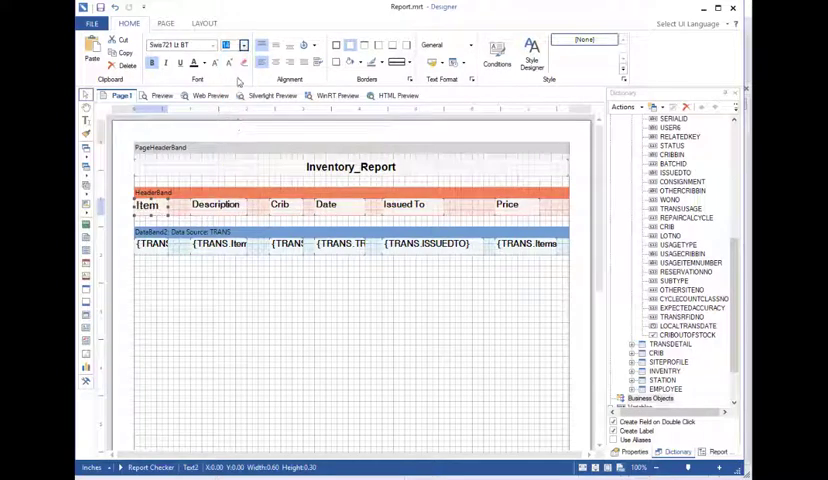
{"action": "left_click", "coordinate": [242, 45]}
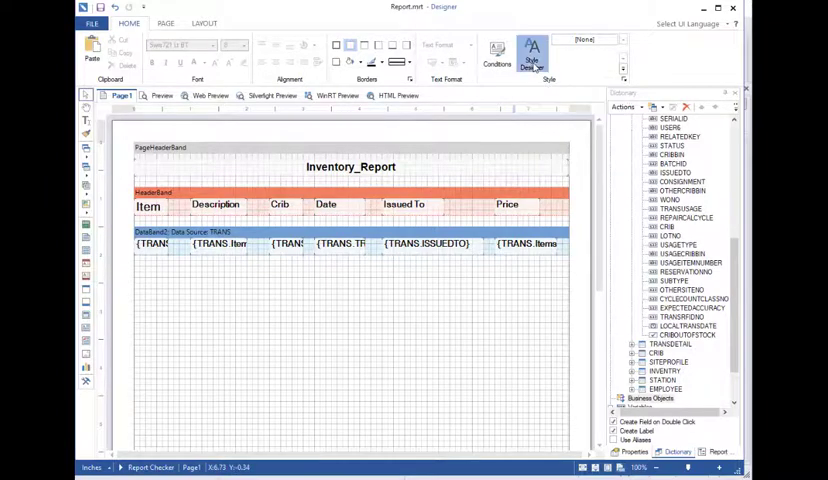
In Style Designer, add a new component style named Header
{"action": "left_click", "coordinate": [531, 57]}
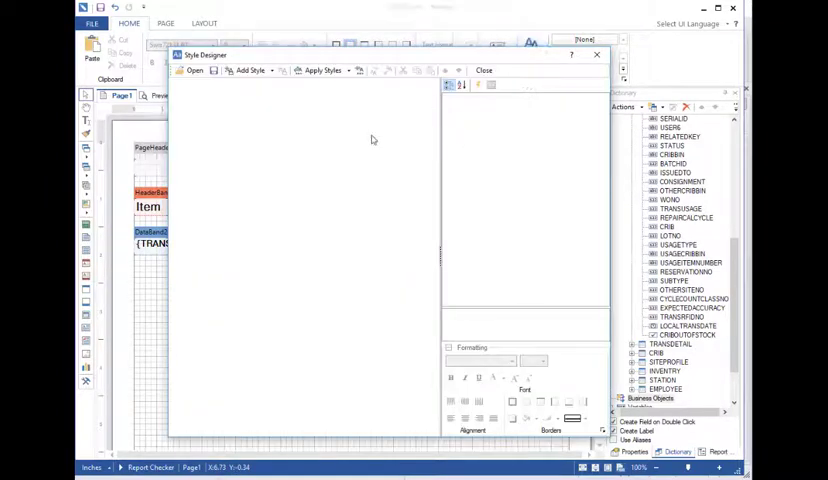
{"action": "left_click", "coordinate": [251, 70]}
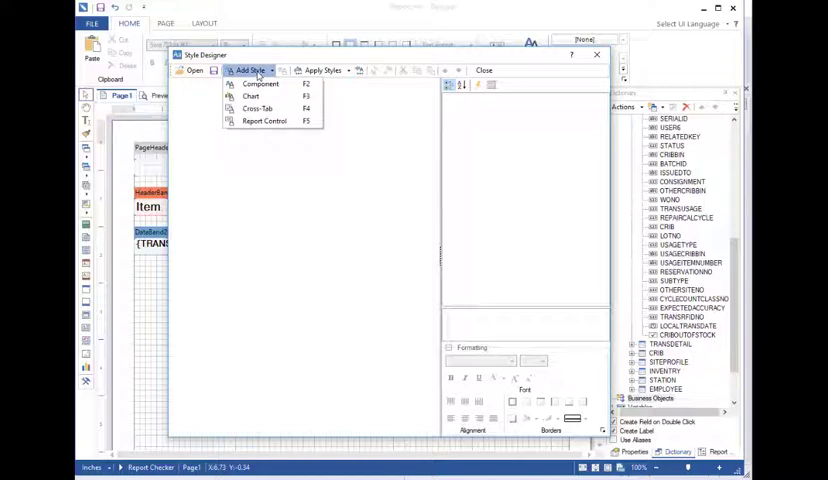
{"action": "left_click", "coordinate": [260, 83]}
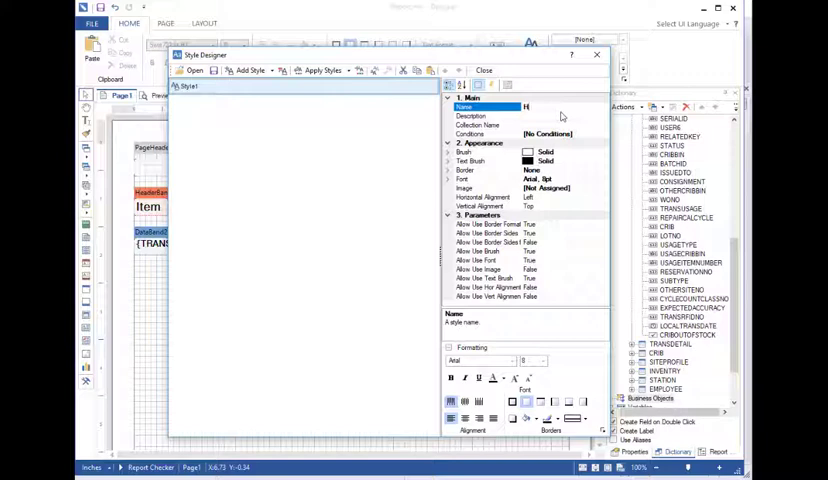
{"action": "type", "text": "Header"}
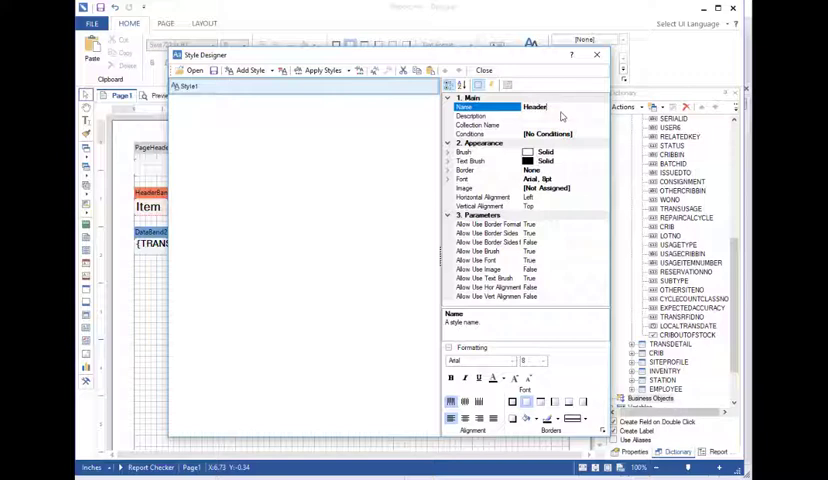
{"action": "left_click", "coordinate": [490, 116]}
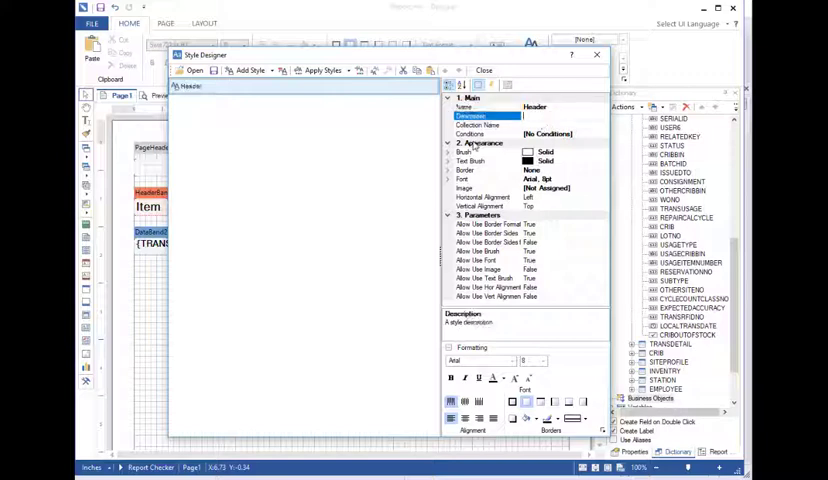
{"action": "left_click", "coordinate": [470, 116]}
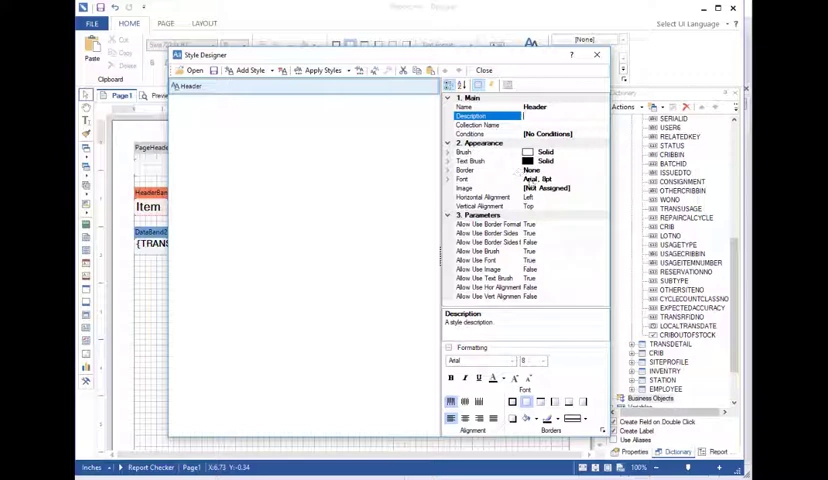
Set the Header style font to Swis721 Lt BT at 15.75 pt
{"action": "left_click", "coordinate": [485, 180]}
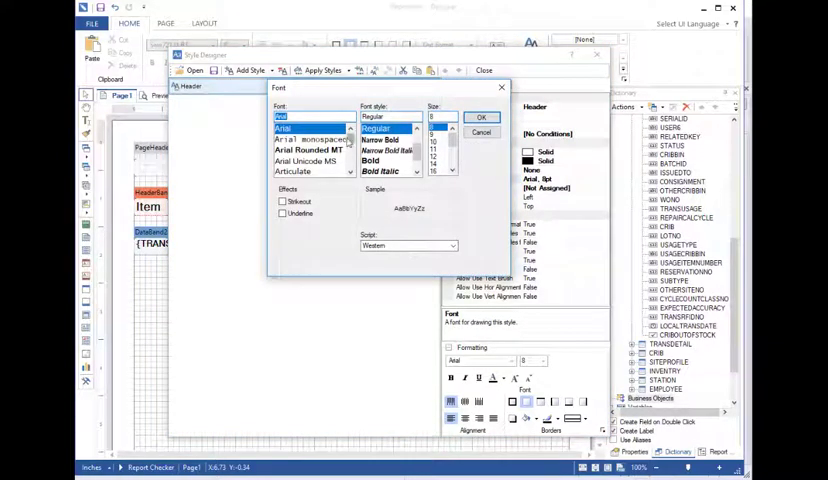
{"action": "type", "text": "Sw"}
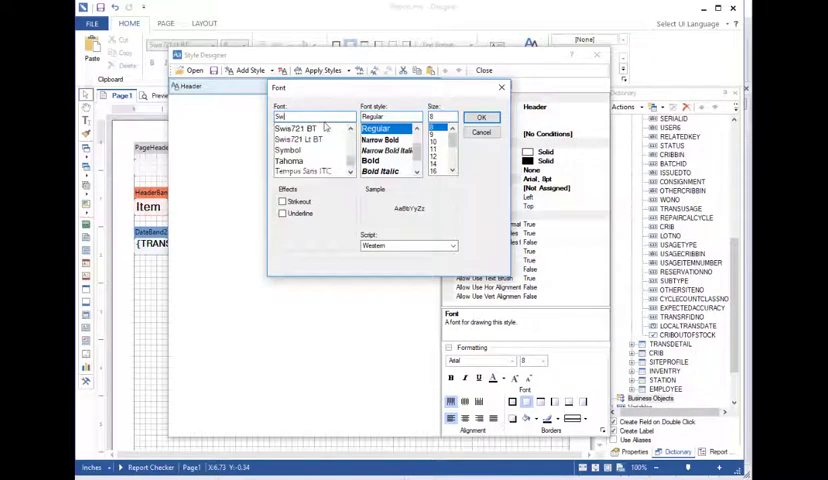
{"action": "left_click", "coordinate": [299, 139]}
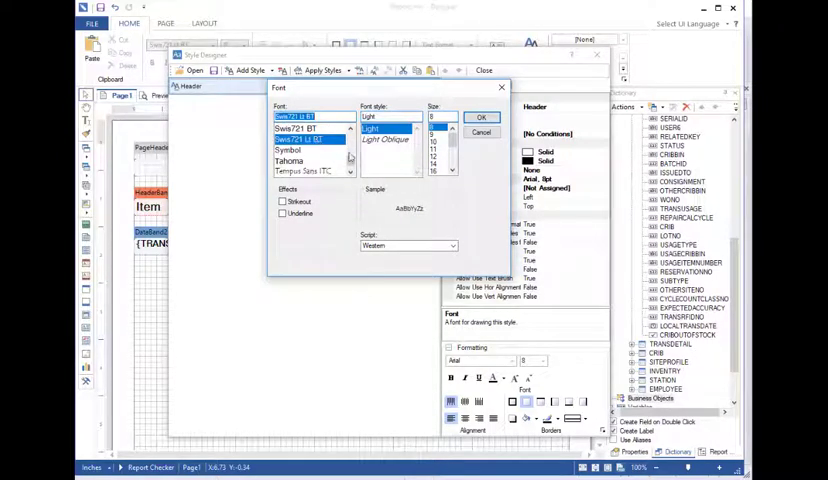
{"action": "left_click", "coordinate": [441, 171]}
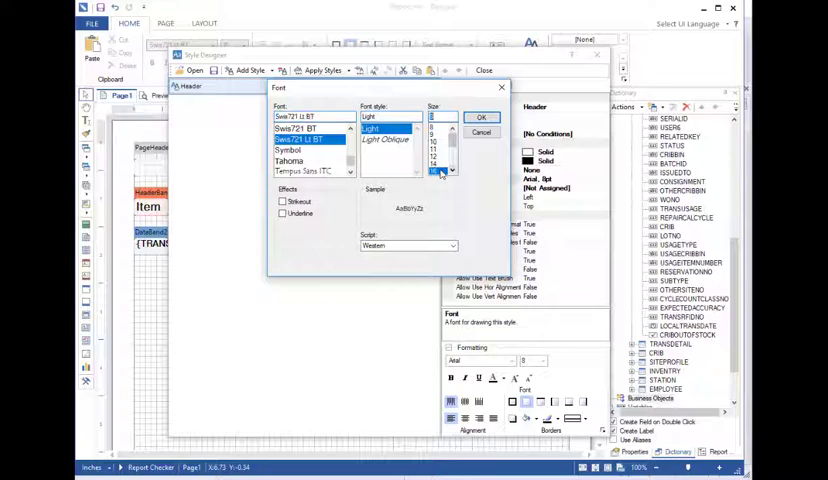
{"action": "left_click", "coordinate": [481, 117]}
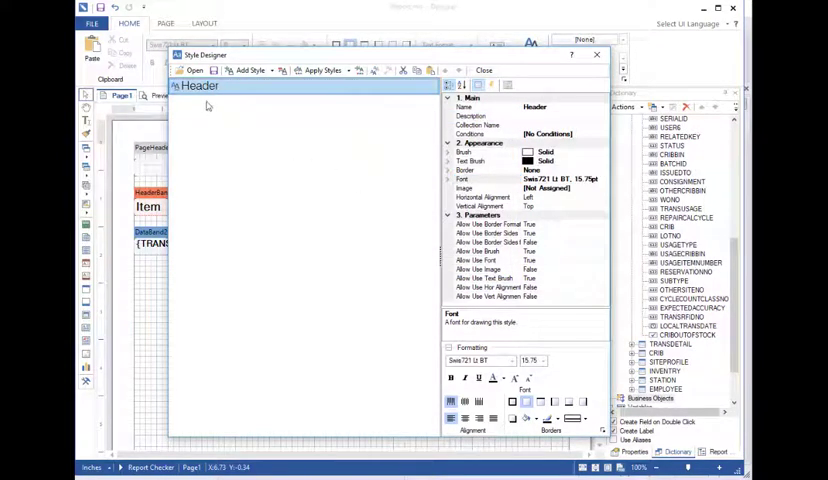
{"action": "mouse_move", "coordinate": [248, 70]}
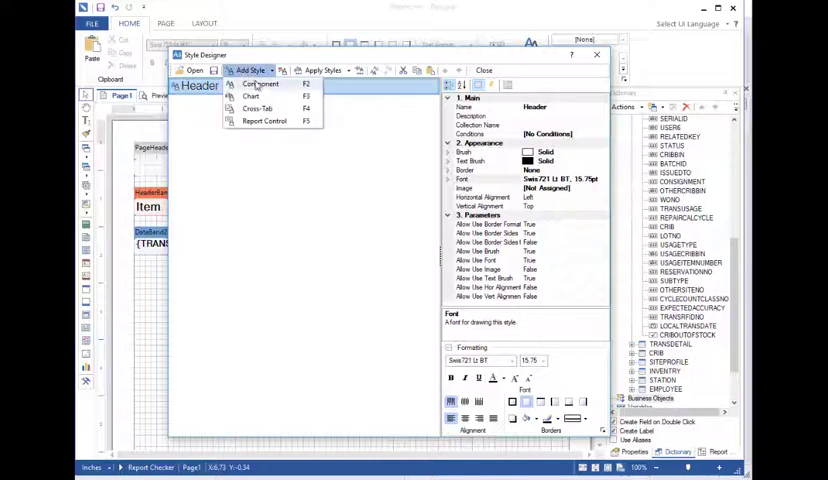
Add a Data component style using Swis721 Lt BT at 12 pt
{"action": "left_click", "coordinate": [252, 96]}
{"action": "type", "text": "Data"}
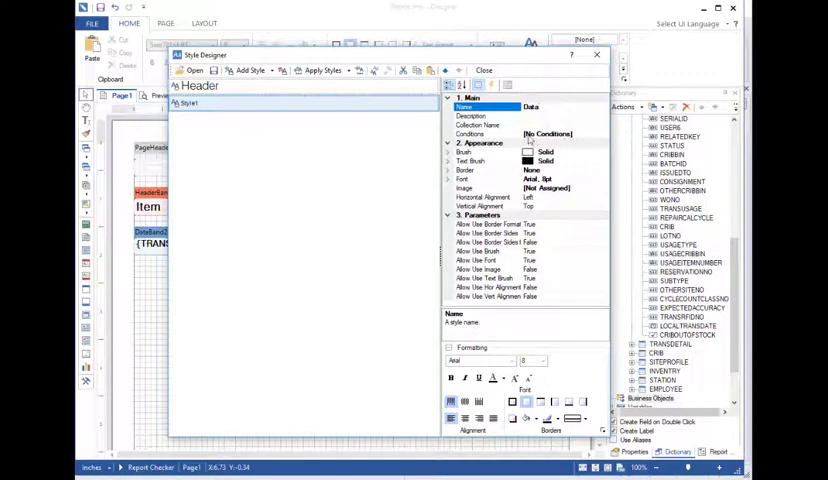
{"action": "left_click", "coordinate": [490, 179]}
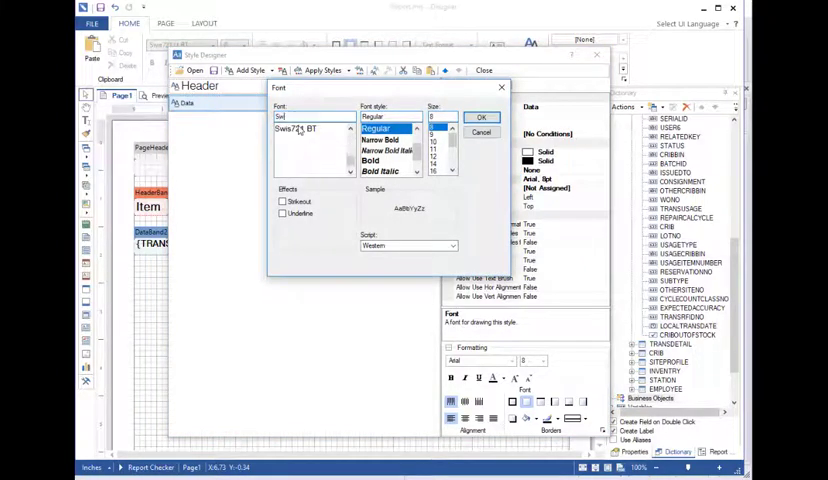
{"action": "left_click", "coordinate": [297, 139]}
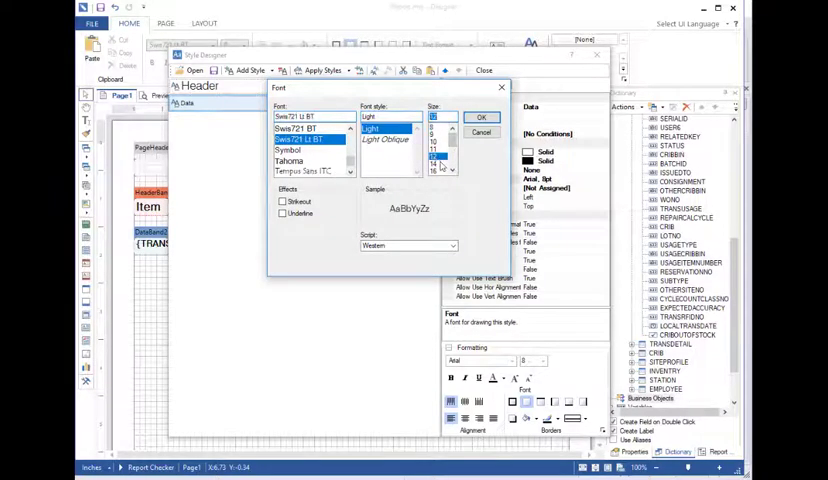
{"action": "left_click", "coordinate": [482, 117]}
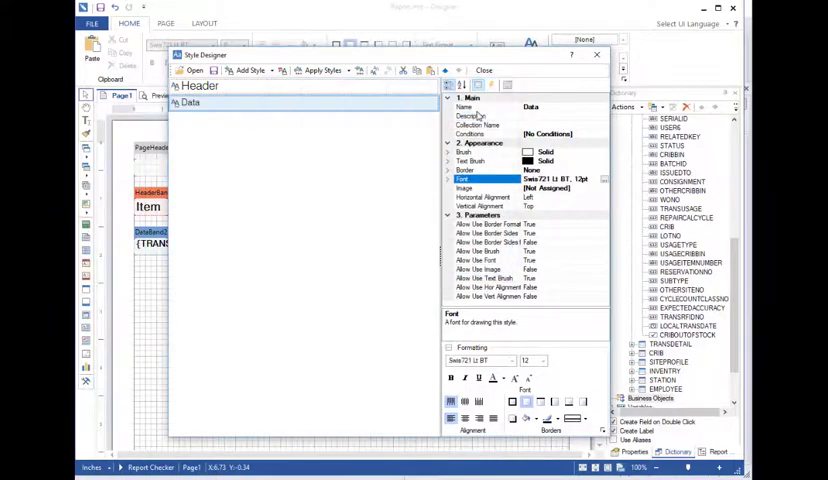
{"action": "mouse_move", "coordinate": [347, 196]}
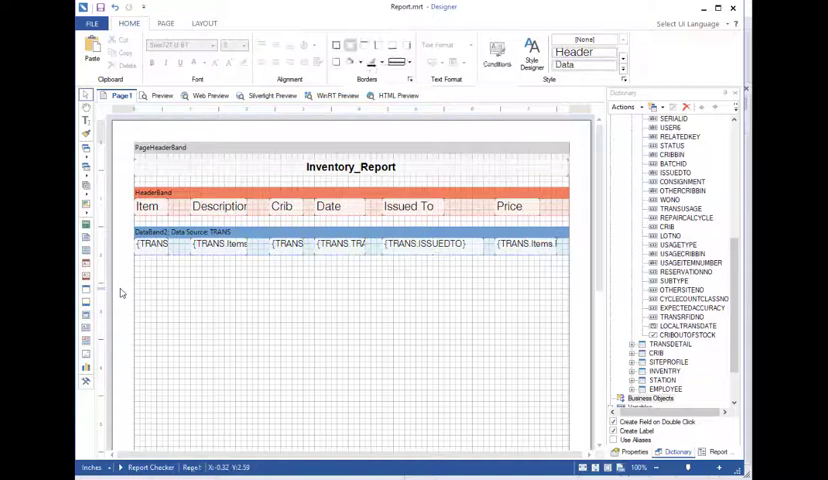
Preview the report with the Header and Data styles, then return to Page1
{"action": "left_click", "coordinate": [162, 95]}
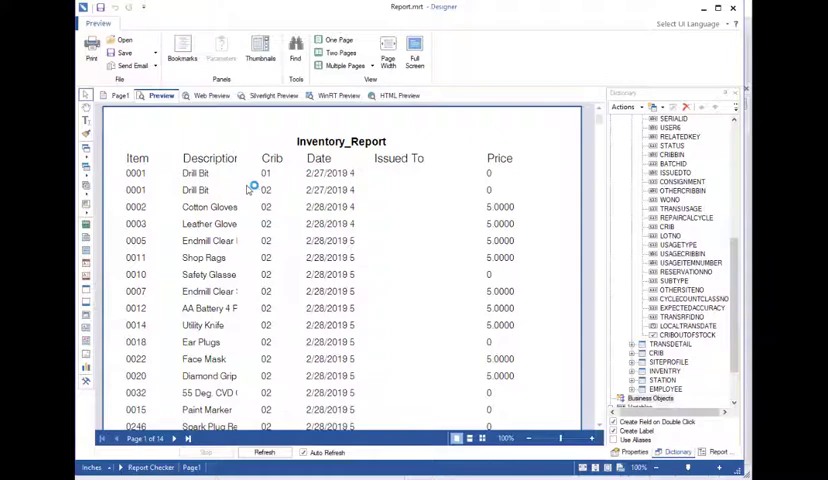
{"action": "mouse_move", "coordinate": [215, 168]}
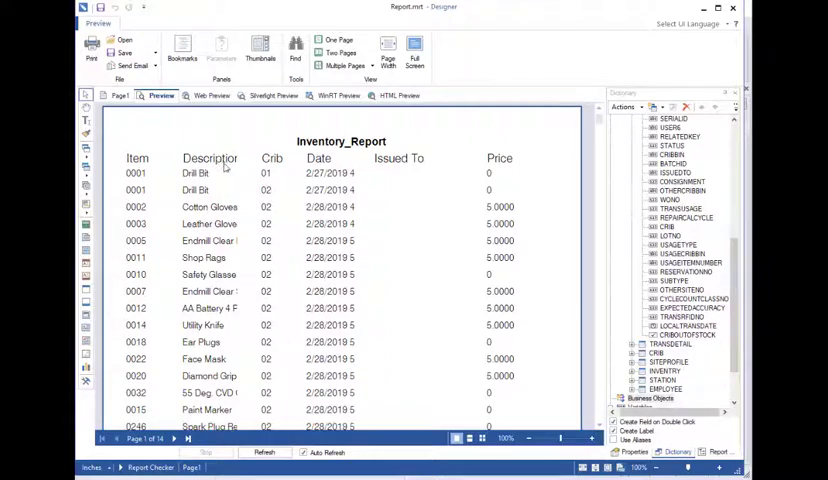
{"action": "mouse_move", "coordinate": [243, 163]}
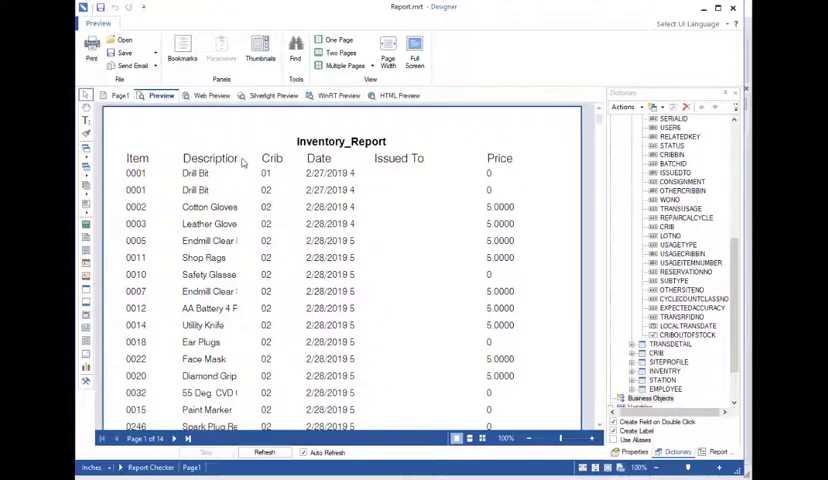
{"action": "mouse_move", "coordinate": [200, 255]}
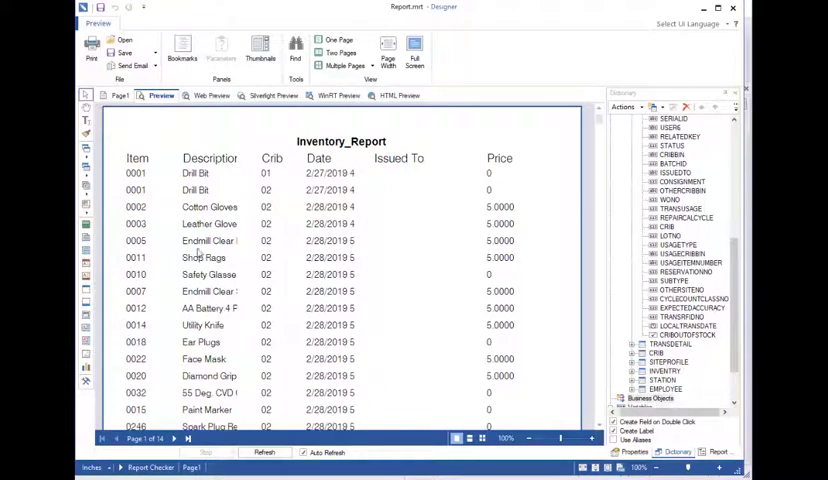
{"action": "left_click", "coordinate": [120, 95]}
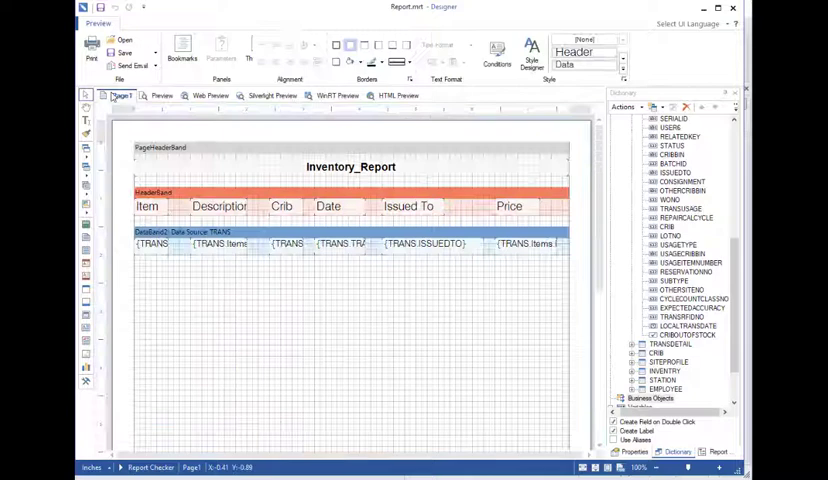
Move the Description header and data field left beside Item, then preview
{"action": "left_click", "coordinate": [129, 23]}
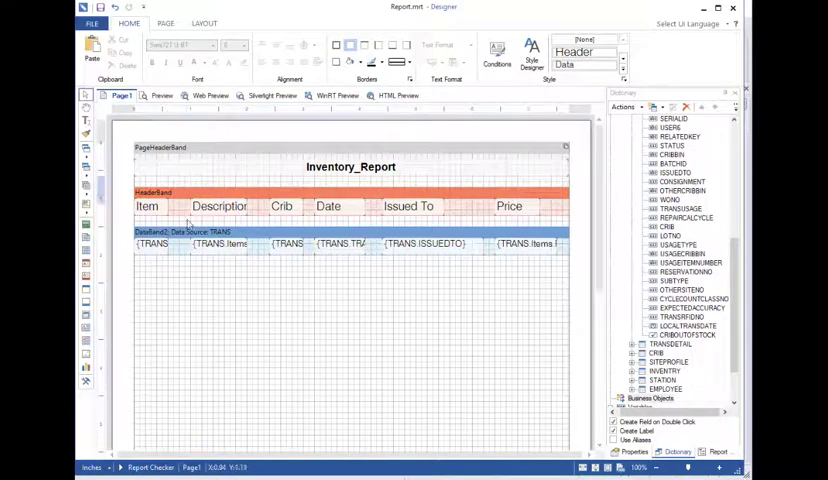
{"action": "left_click", "coordinate": [215, 206]}
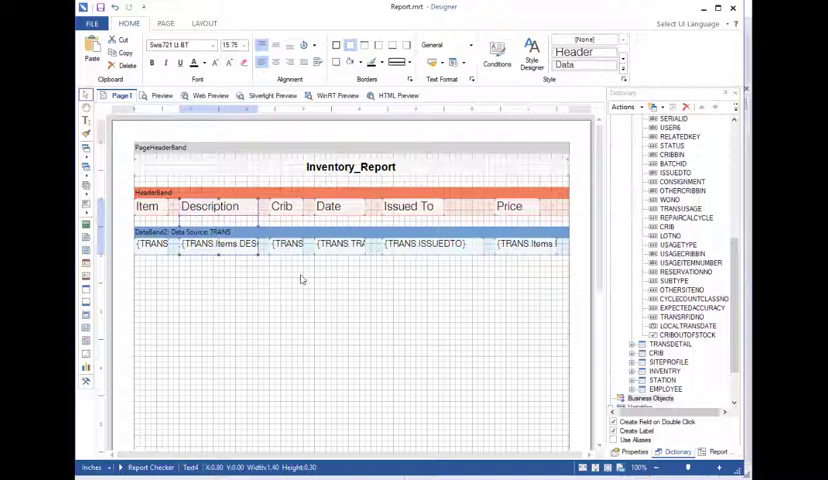
{"action": "left_click", "coordinate": [160, 95]}
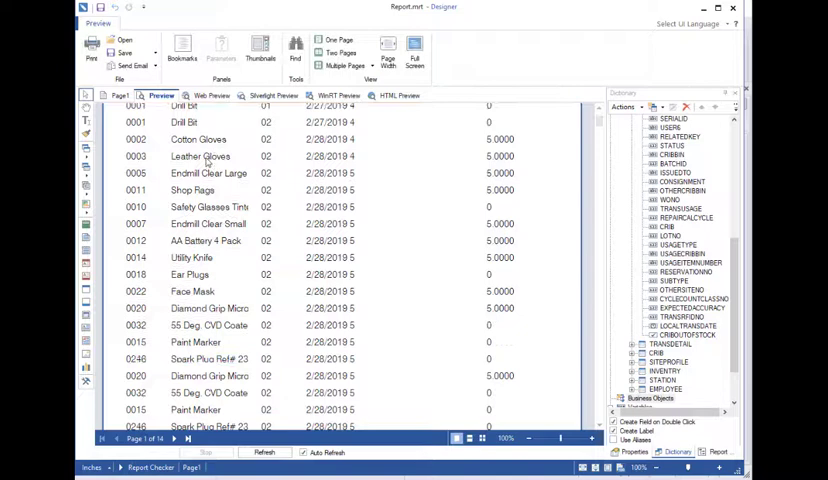
{"action": "scroll", "scroll_direction": "down", "scroll_amount": 3}
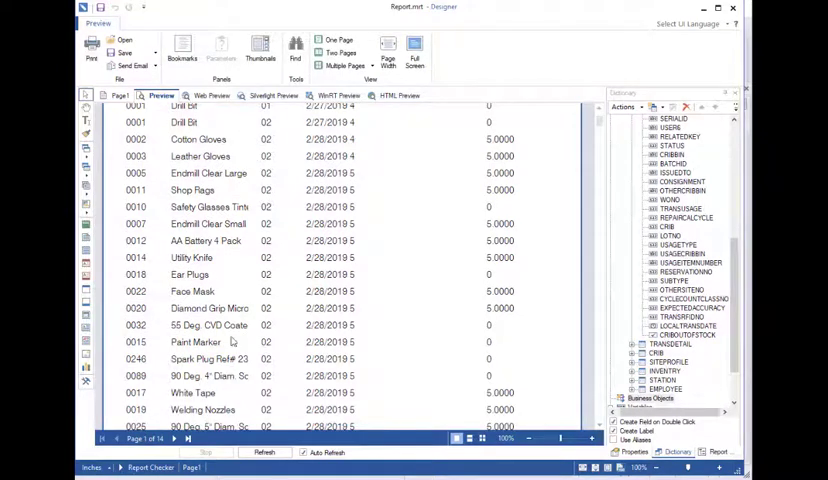
{"action": "scroll", "scroll_direction": "up", "scroll_amount": 3}
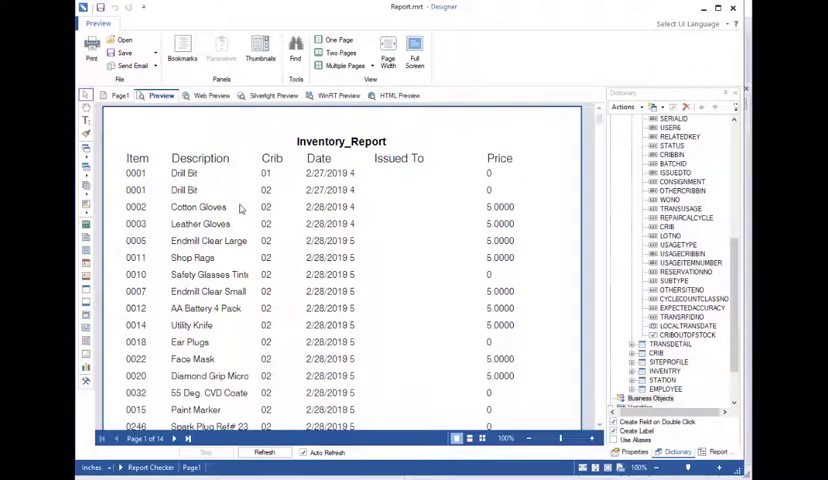
{"action": "scroll", "scroll_direction": "down", "scroll_amount": 3}
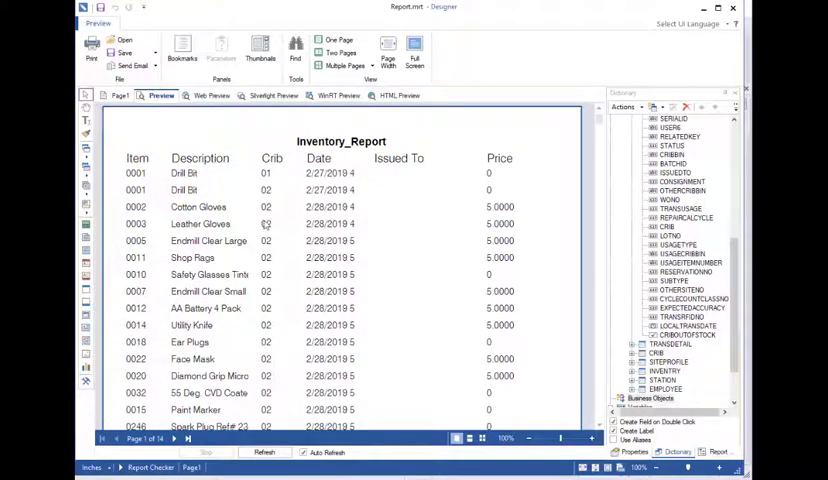
{"action": "mouse_move", "coordinate": [193, 173]}
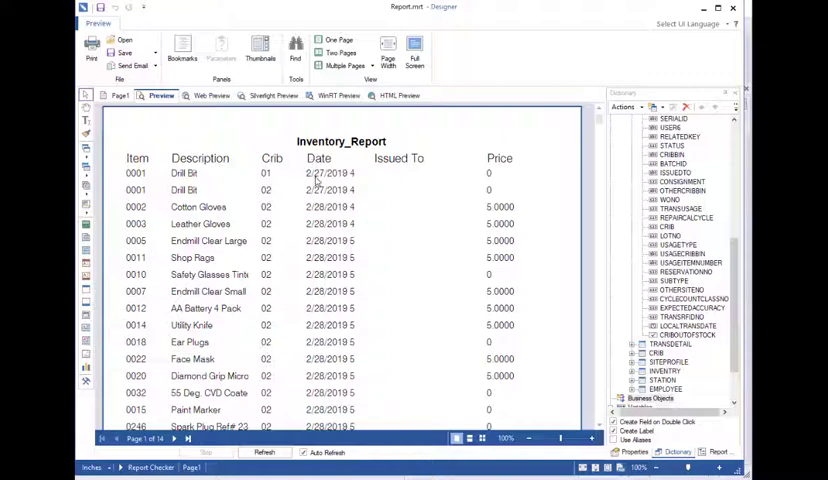
{"action": "mouse_move", "coordinate": [380, 203]}
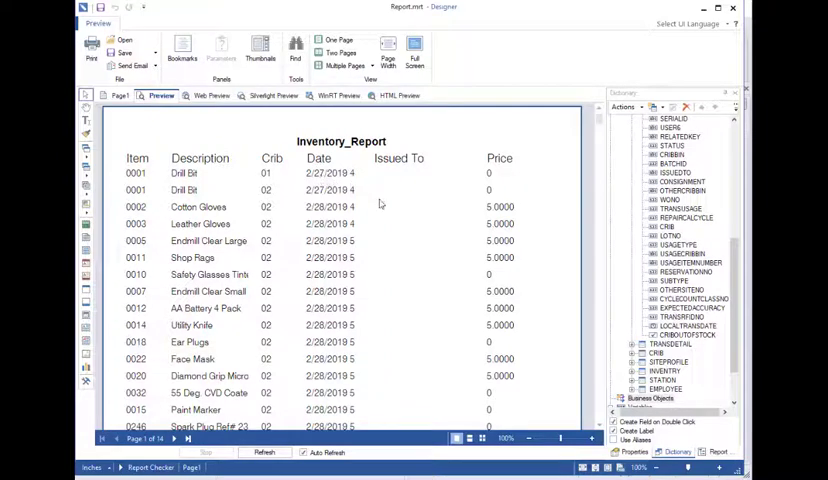
{"action": "mouse_move", "coordinate": [371, 195]}
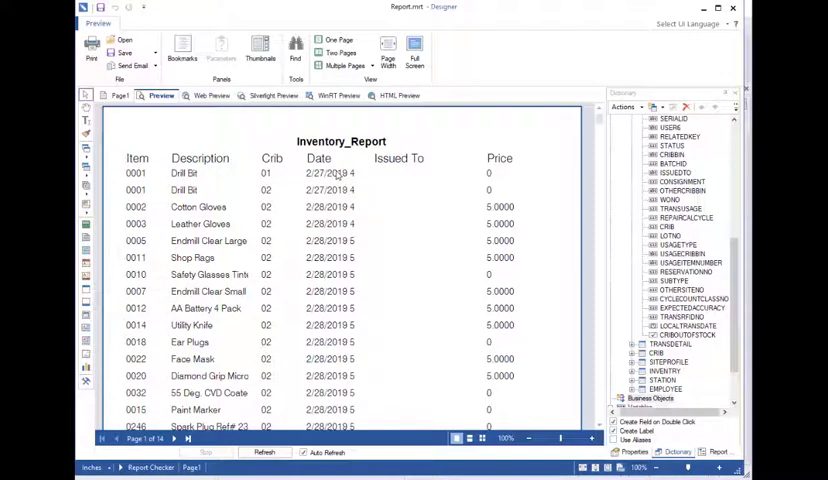
{"action": "mouse_move", "coordinate": [352, 202]}
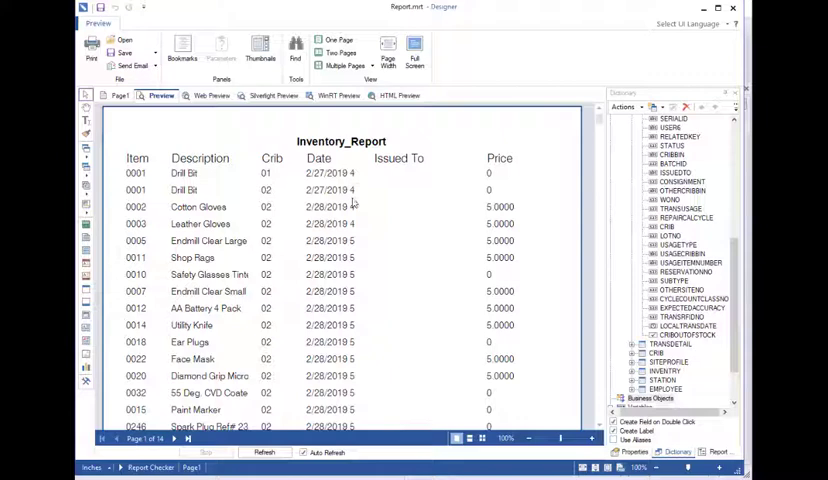
{"action": "scroll", "scroll_direction": "down", "scroll_amount": 3}
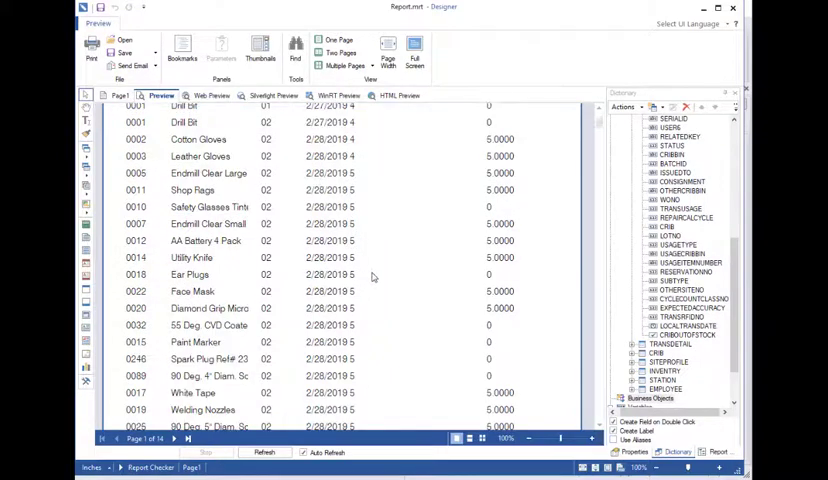
{"action": "scroll", "scroll_direction": "down", "scroll_amount": 3}
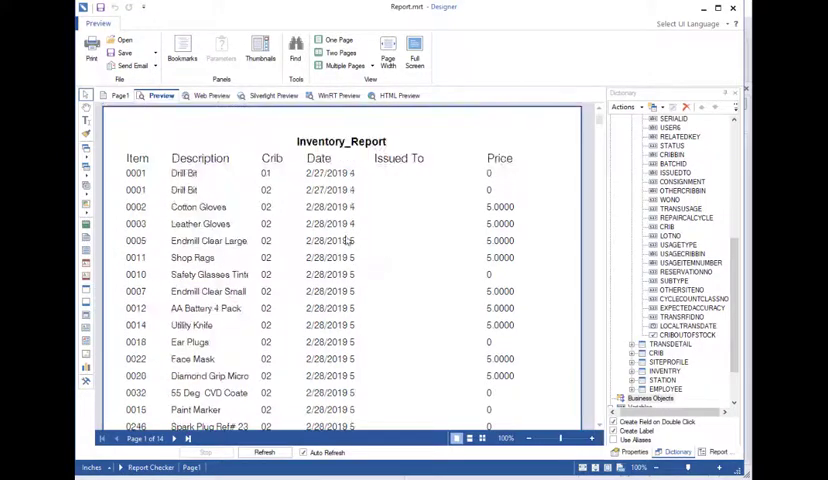
{"action": "left_click", "coordinate": [122, 95]}
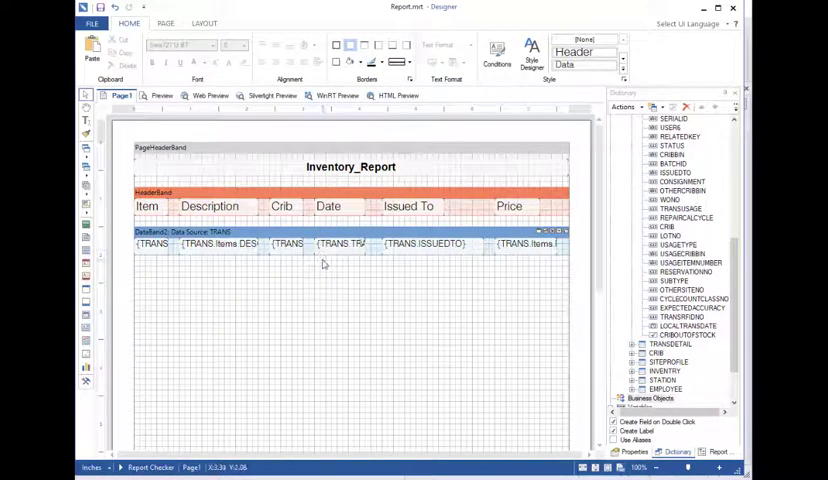
Give the Date field the date-only 10/30/2020 month/day/year text format
{"action": "left_click", "coordinate": [340, 244]}
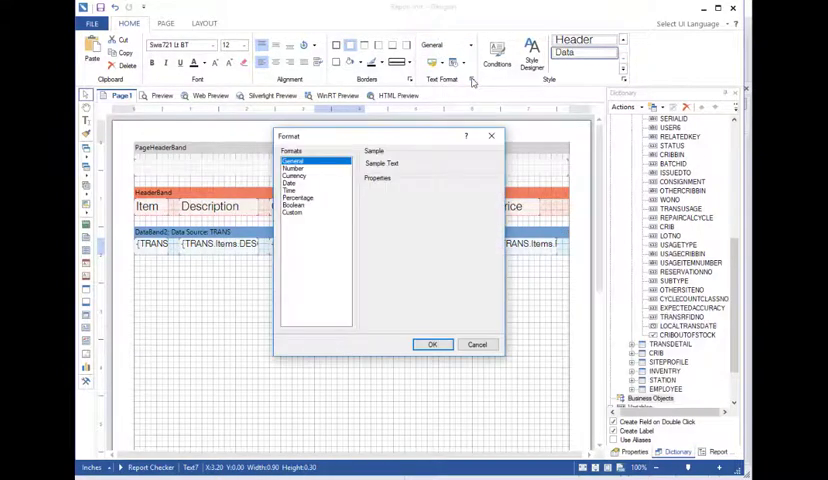
{"action": "left_click", "coordinate": [291, 184]}
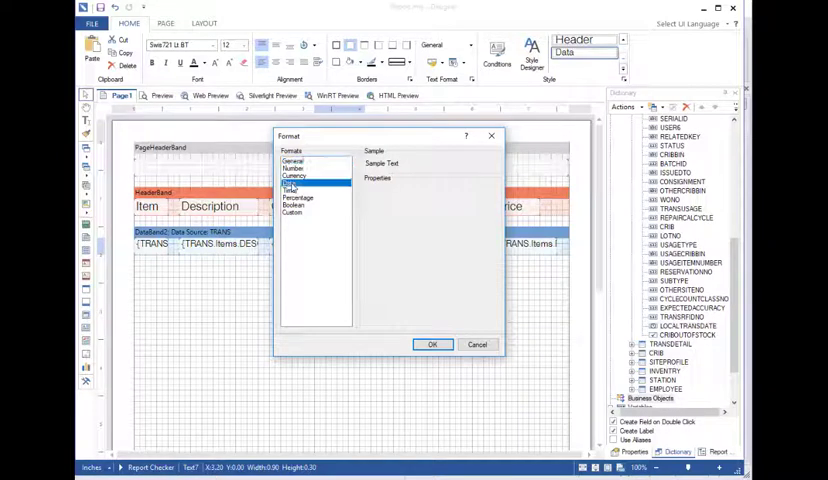
{"action": "left_click", "coordinate": [290, 183]}
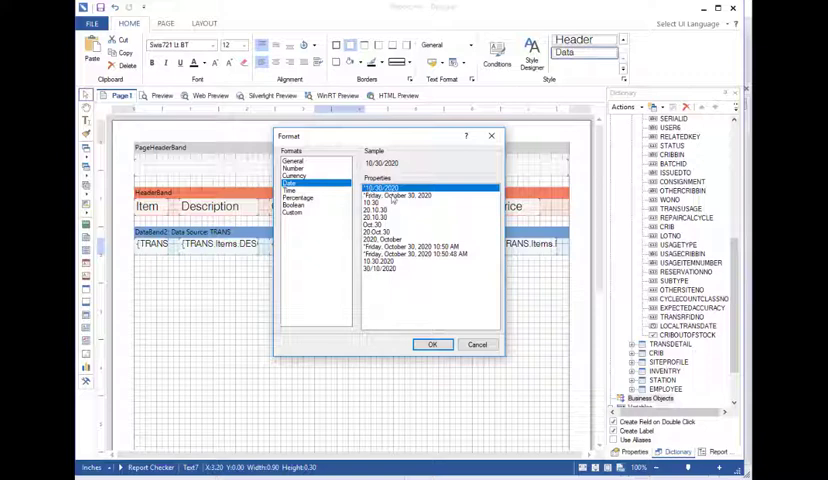
{"action": "left_click", "coordinate": [432, 344]}
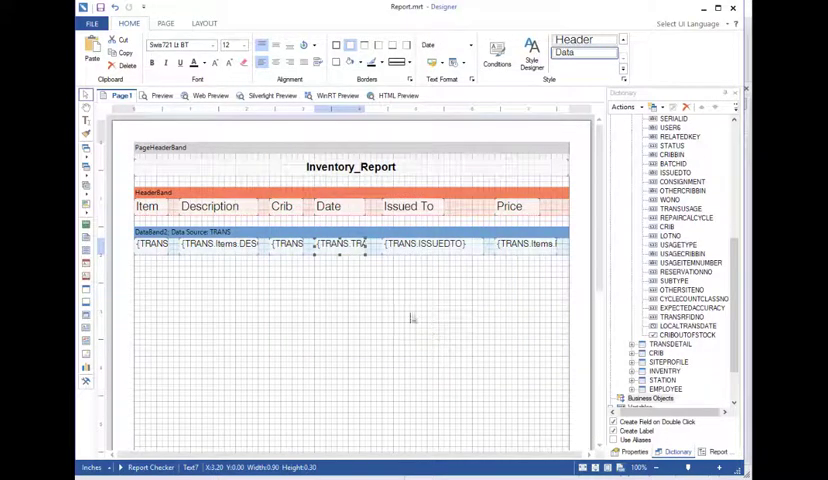
{"action": "left_click", "coordinate": [161, 95]}
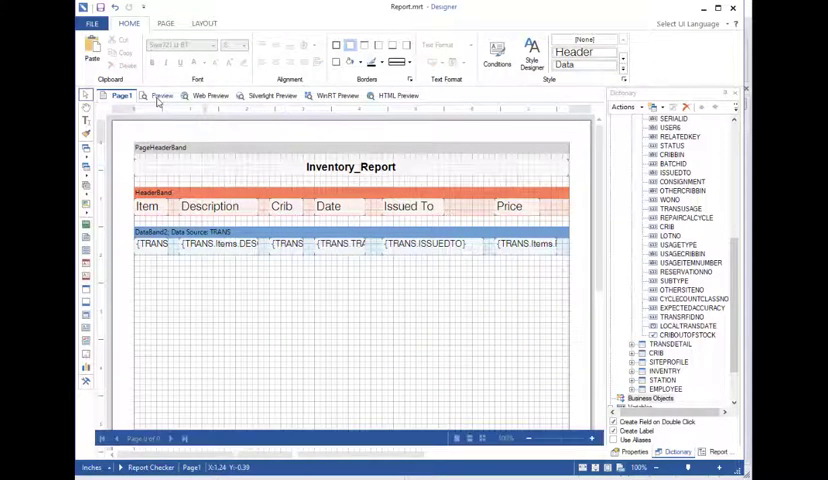
Preview the report to confirm dates like 2/27/2019 appear without times
{"action": "left_click", "coordinate": [161, 95]}
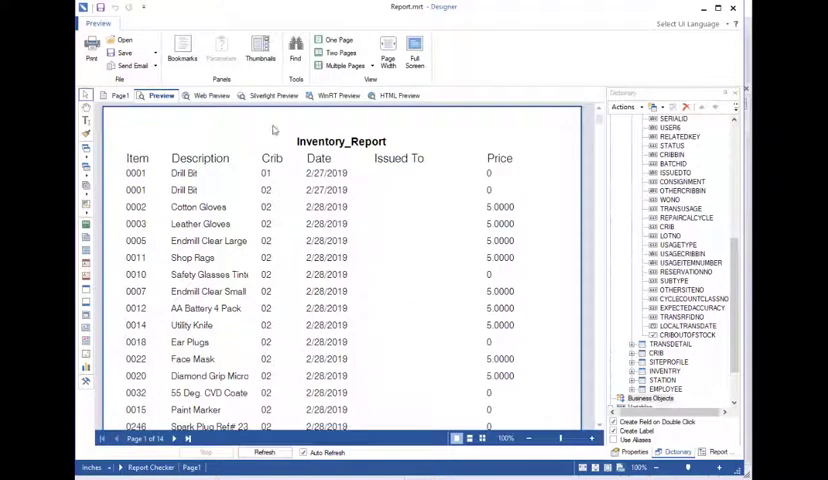
{"action": "mouse_move", "coordinate": [245, 331]}
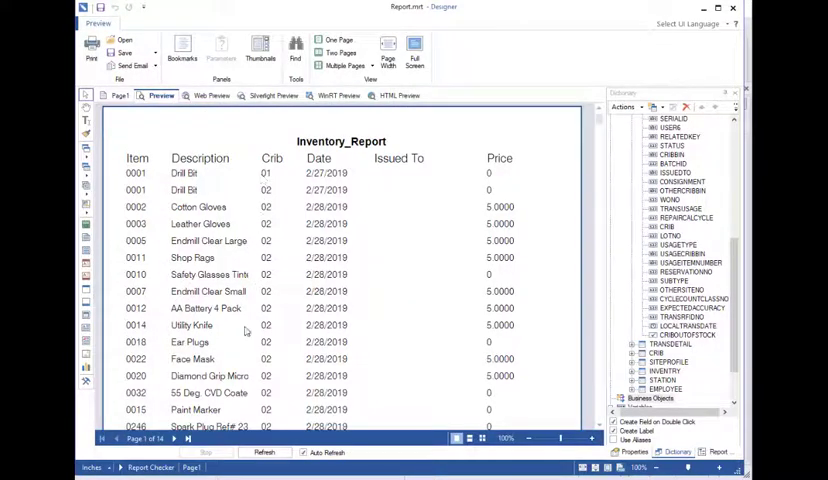
{"action": "mouse_move", "coordinate": [240, 207]}
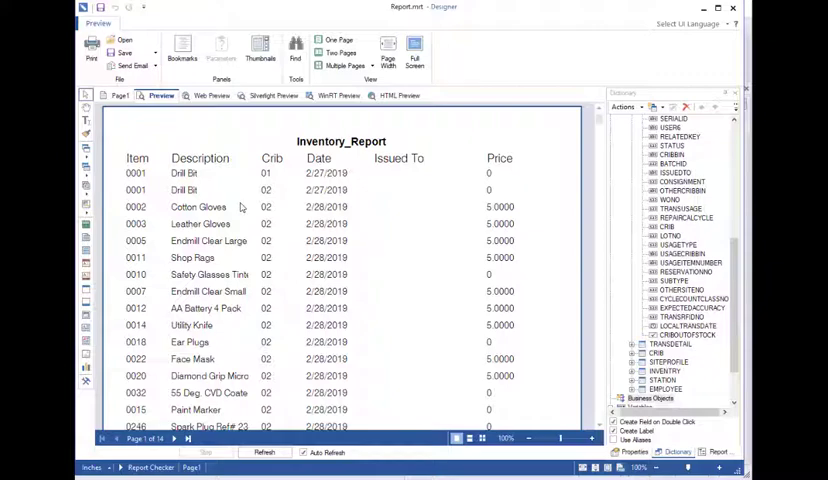
{"action": "mouse_move", "coordinate": [386, 310]}
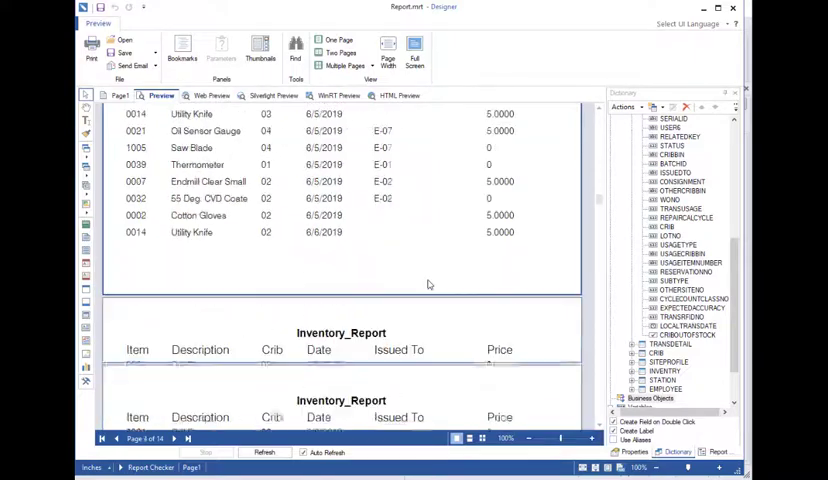
{"action": "left_click", "coordinate": [103, 438]}
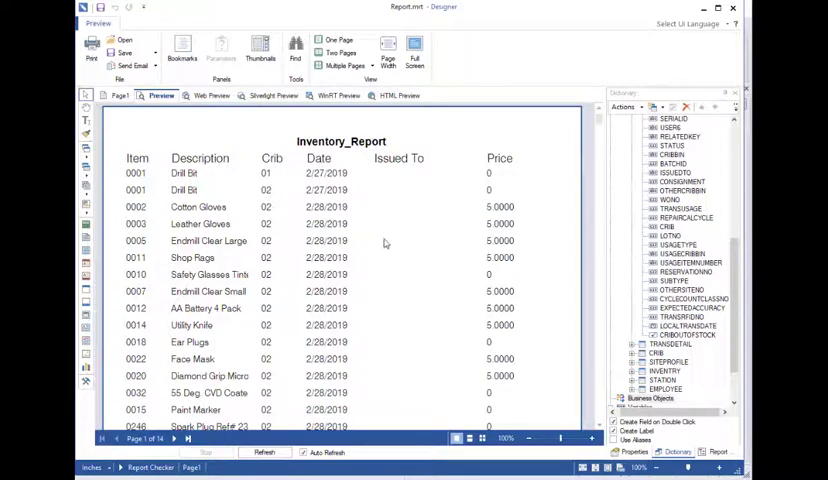
{"action": "scroll", "scroll_direction": "down", "scroll_amount": 3}
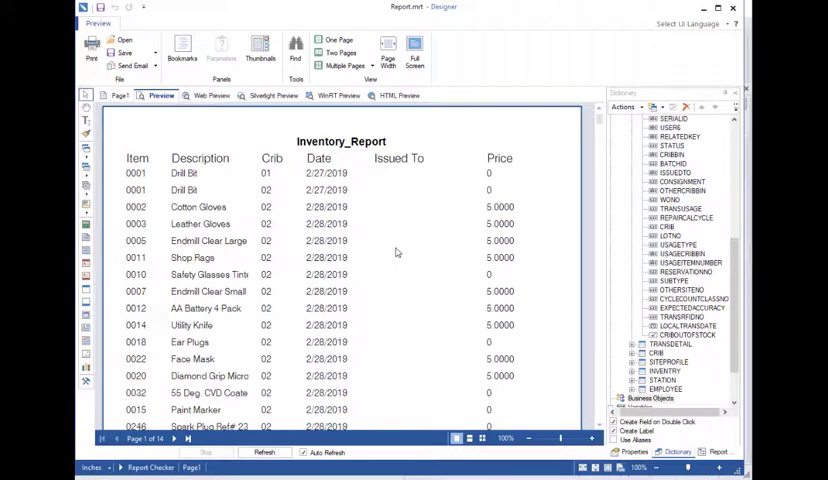
{"action": "left_click", "coordinate": [120, 95]}
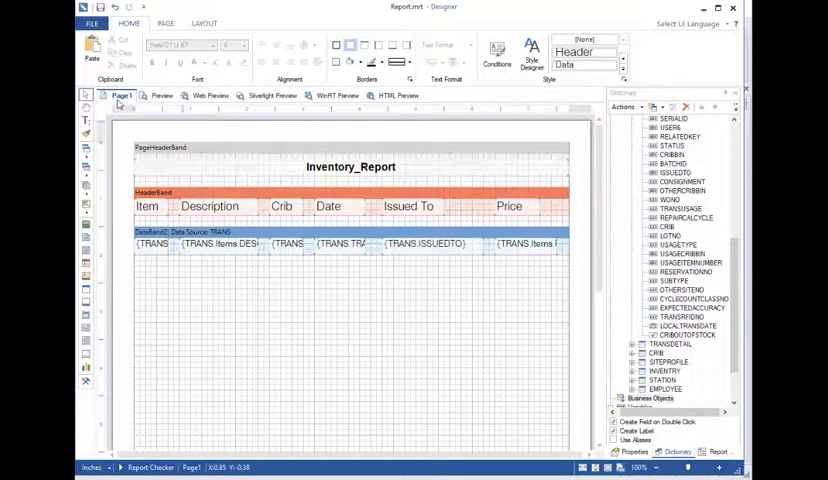
{"action": "mouse_move", "coordinate": [349, 301]}
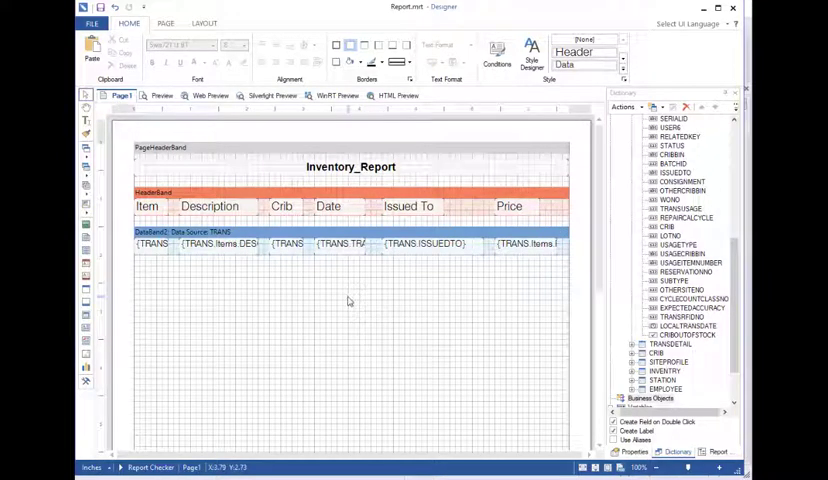
{"action": "mouse_move", "coordinate": [350, 294]}
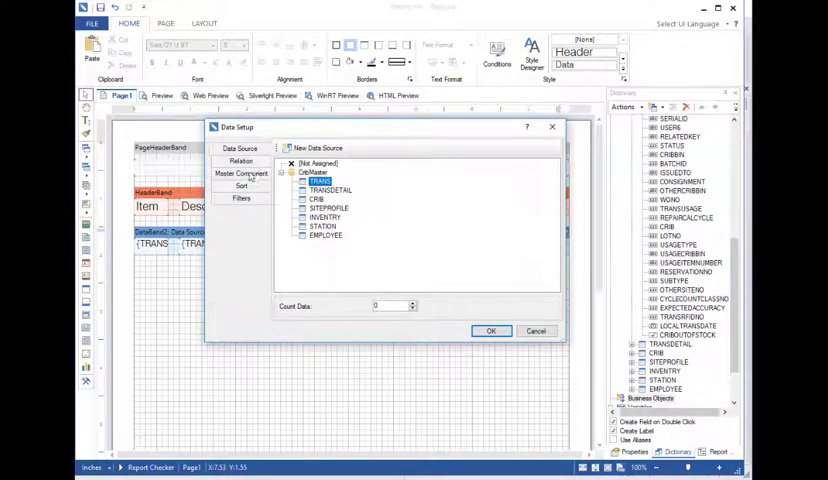
Filter the data band to rows where TYPEDESCRIPTION equals ISSUE
{"action": "left_click", "coordinate": [240, 197]}
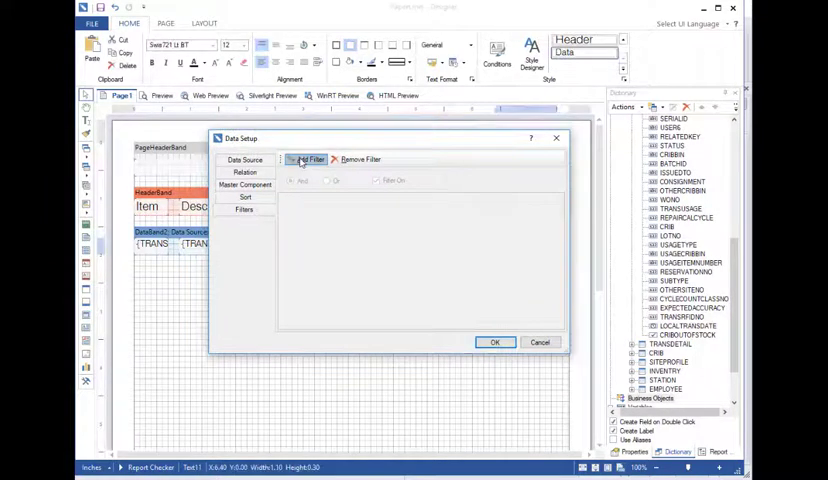
{"action": "left_click", "coordinate": [309, 159]}
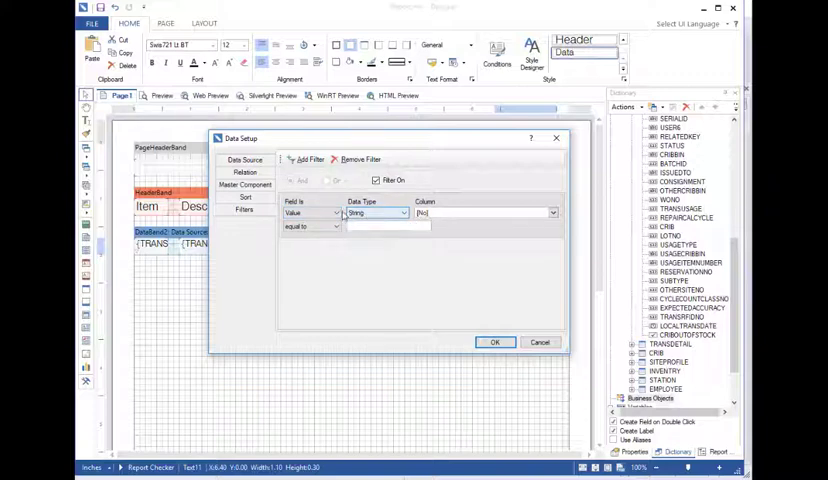
{"action": "left_click", "coordinate": [551, 212]}
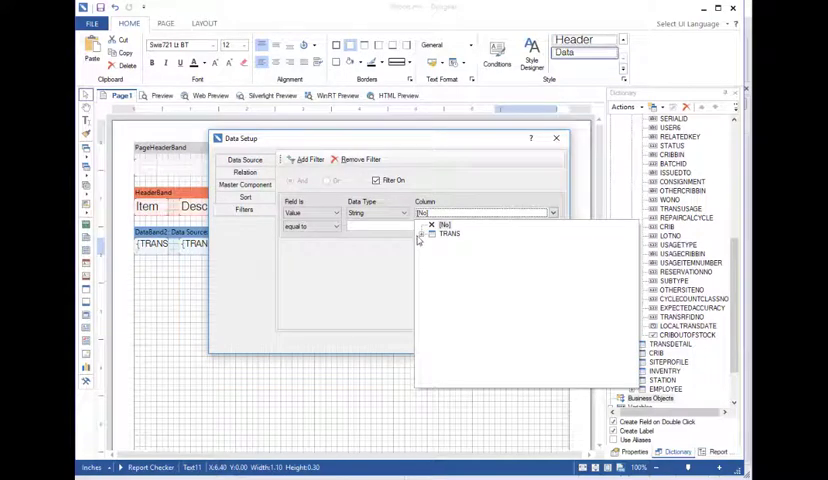
{"action": "left_click", "coordinate": [424, 225]}
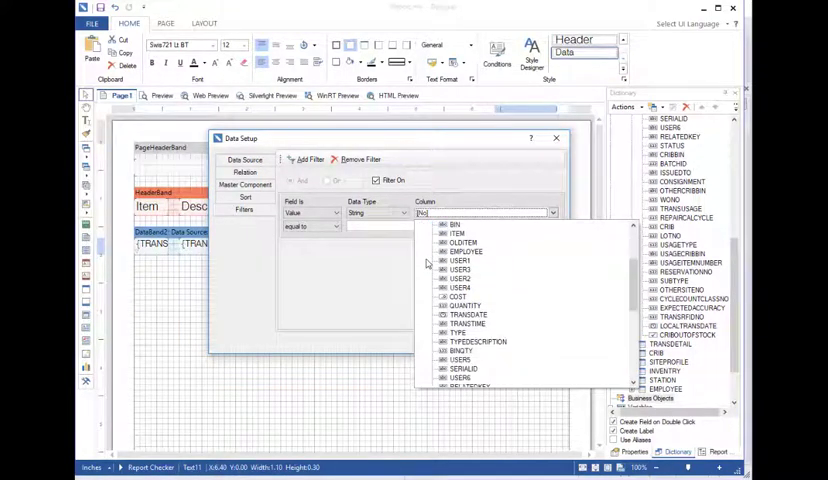
{"action": "scroll", "scroll_direction": "down", "scroll_amount": 3}
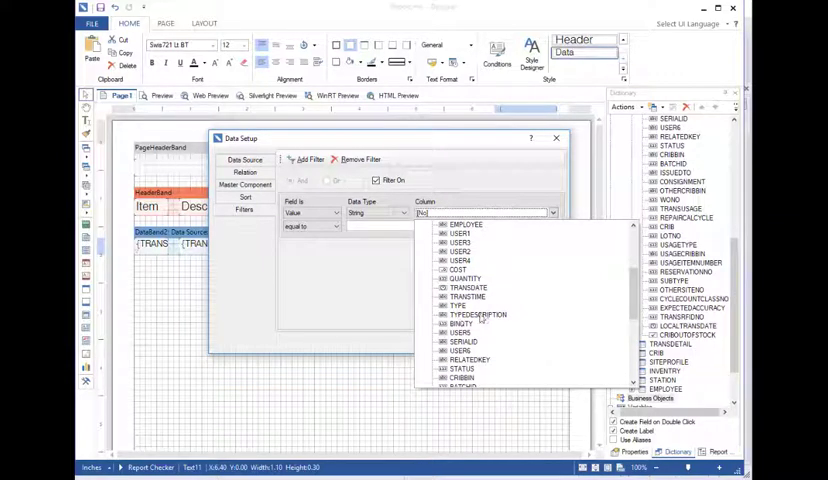
{"action": "mouse_move", "coordinate": [480, 318]}
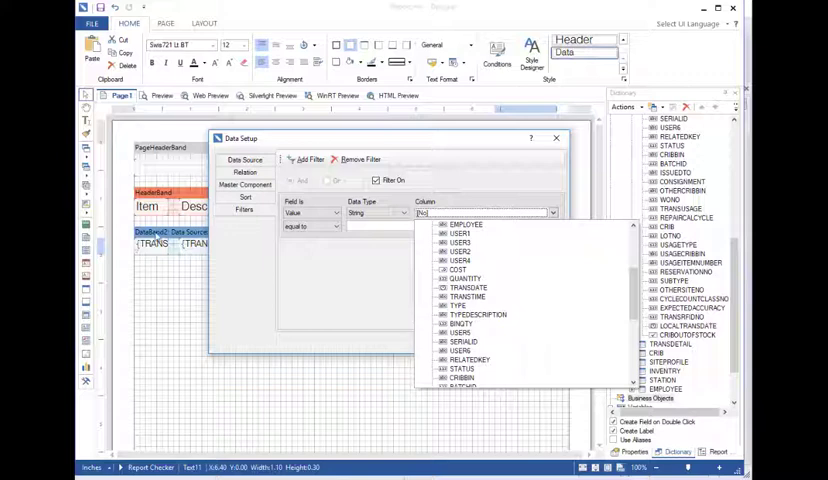
{"action": "mouse_move", "coordinate": [395, 348]}
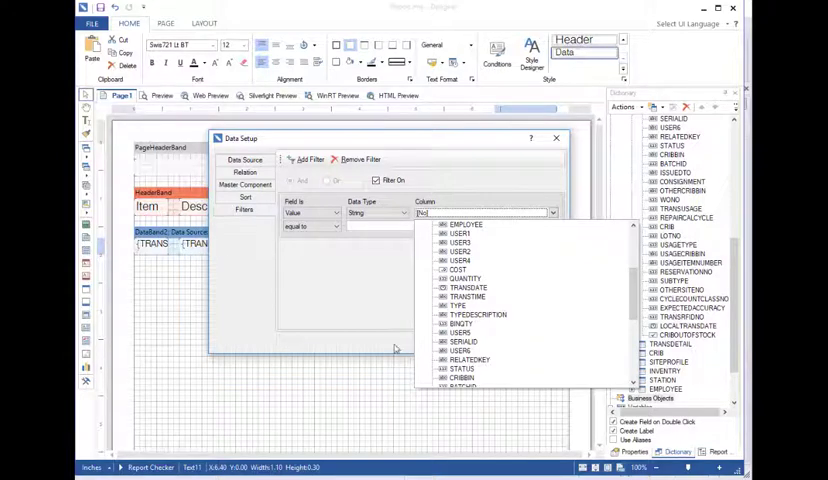
{"action": "left_click", "coordinate": [477, 314]}
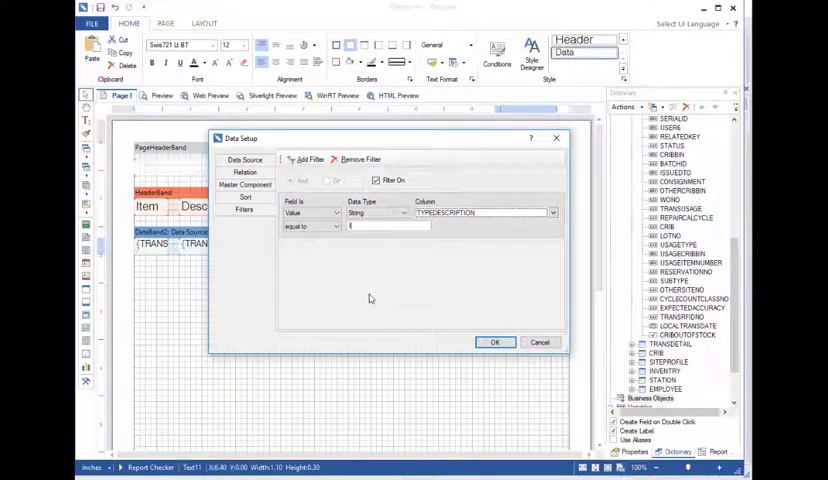
{"action": "type", "text": "ISSUE"}
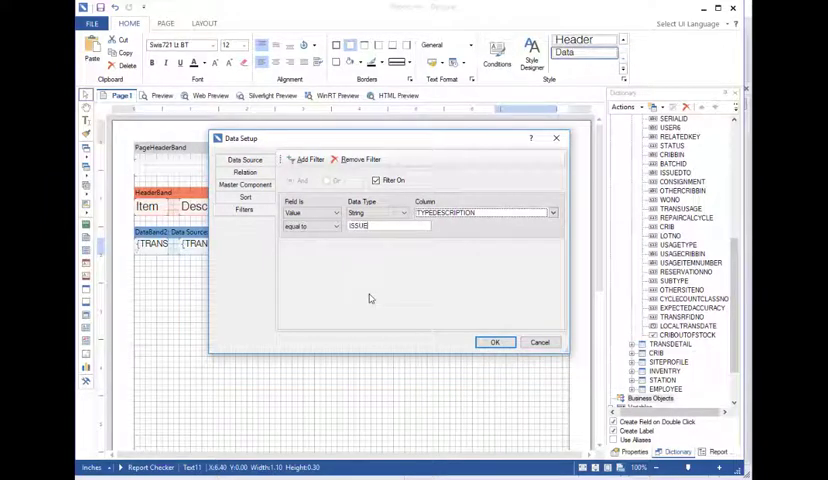
{"action": "left_click", "coordinate": [494, 342]}
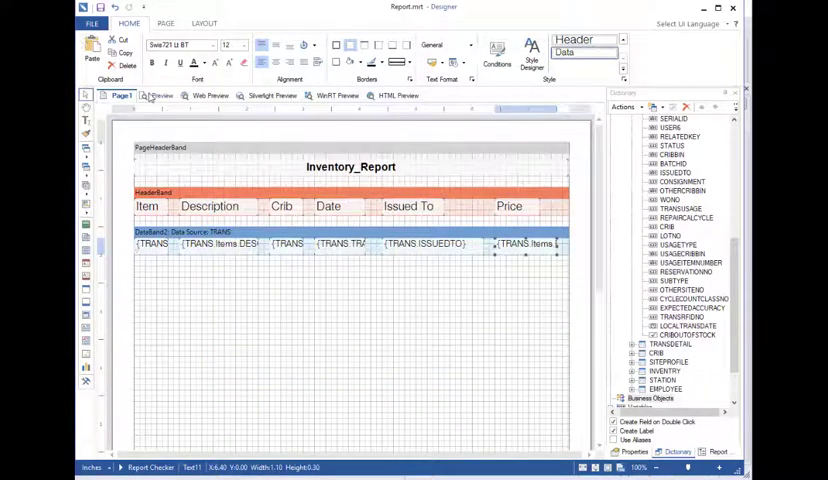
{"action": "left_click", "coordinate": [162, 95]}
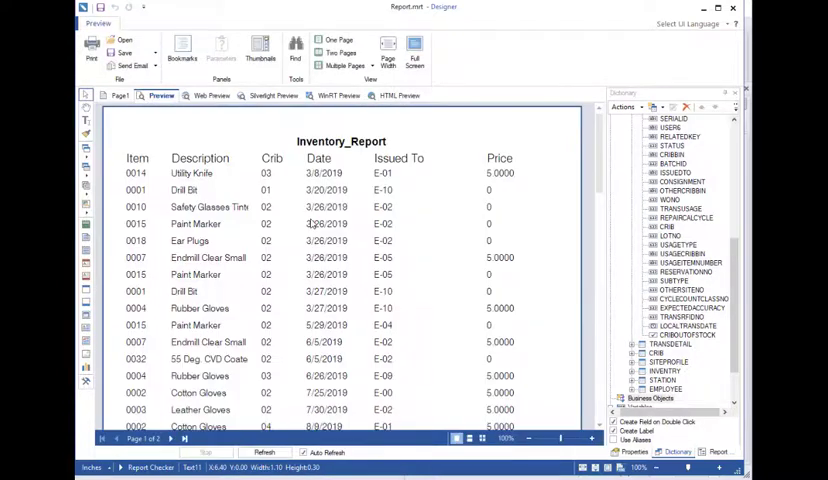
{"action": "scroll", "scroll_direction": "down", "scroll_amount": 3}
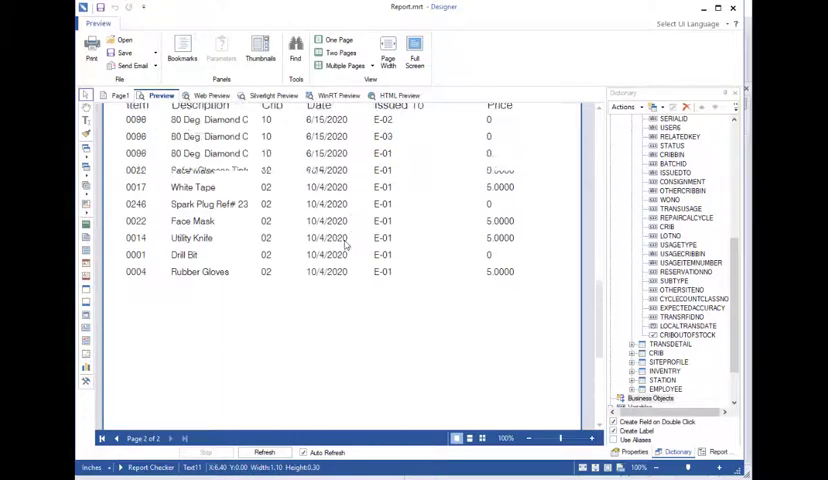
{"action": "left_click", "coordinate": [102, 438]}
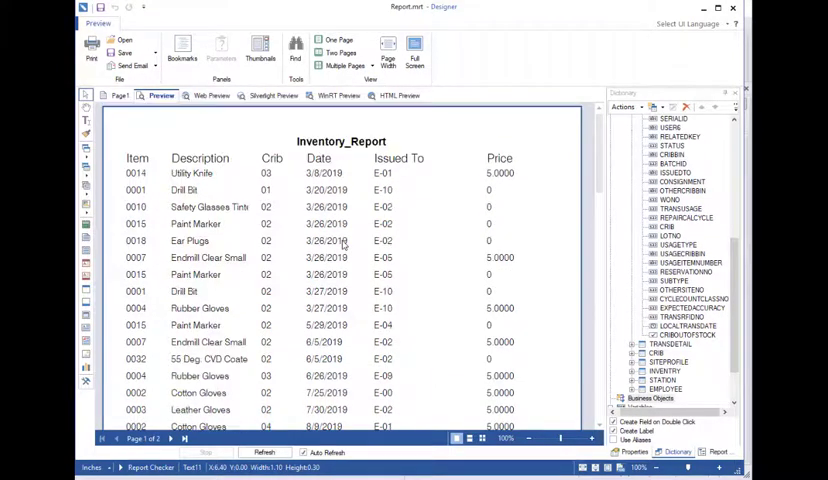
{"action": "scroll", "scroll_direction": "down", "scroll_amount": 3}
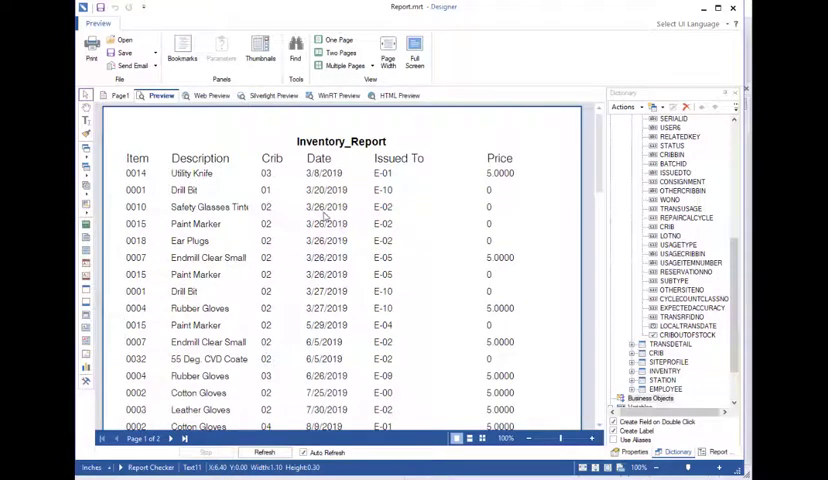
{"action": "mouse_move", "coordinate": [460, 207]}
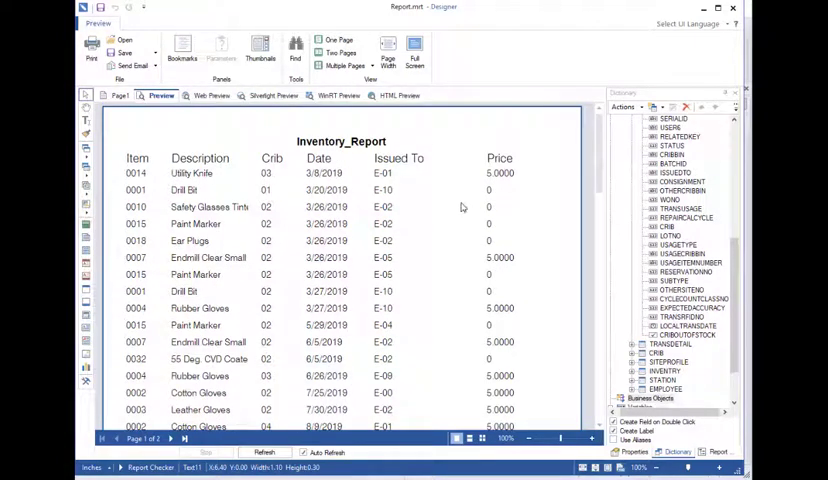
{"action": "mouse_move", "coordinate": [508, 258]}
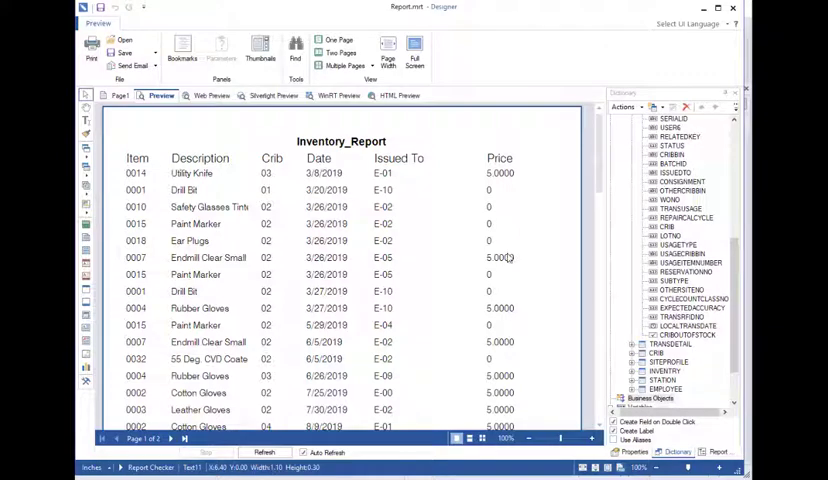
{"action": "scroll", "scroll_direction": "down", "scroll_amount": 3}
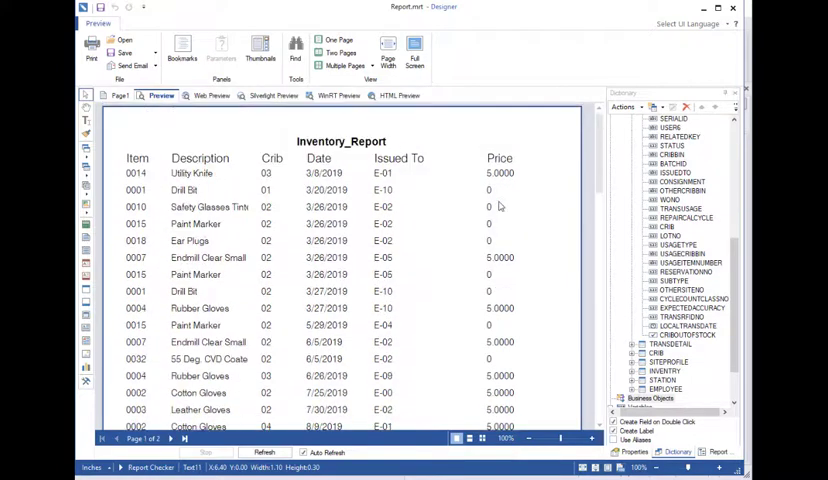
{"action": "mouse_move", "coordinate": [497, 188]}
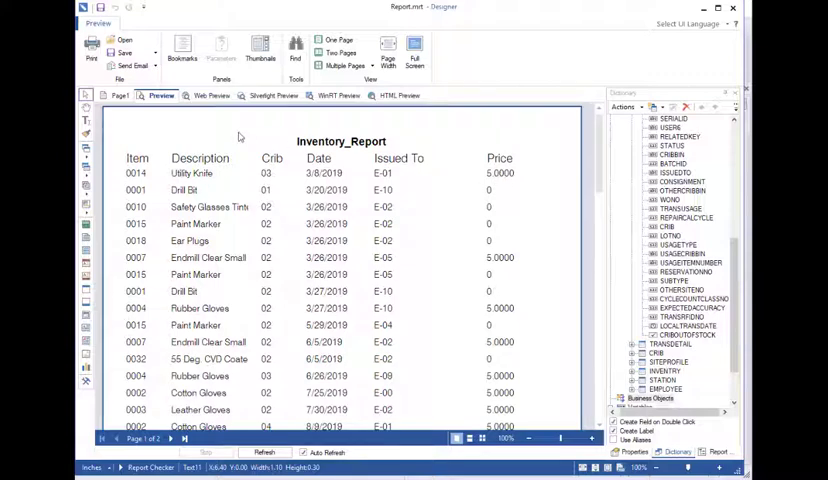
{"action": "left_click", "coordinate": [121, 95]}
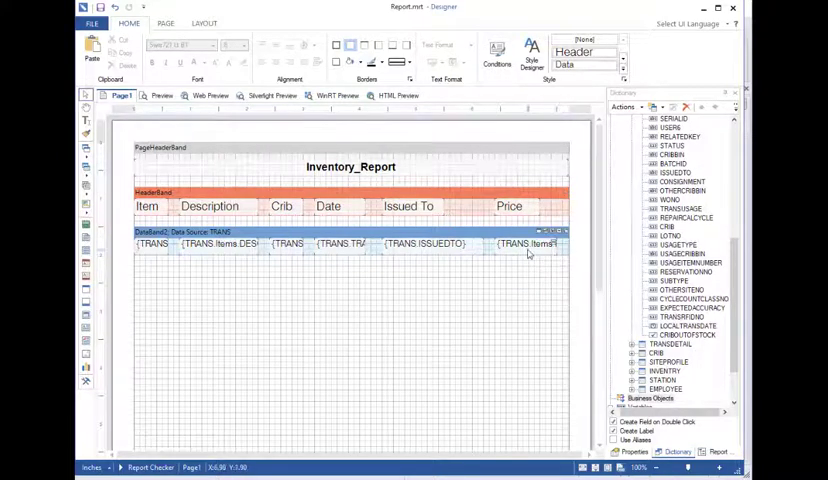
Give the Price field a Currency text format and preview the report
{"action": "left_click", "coordinate": [520, 242]}
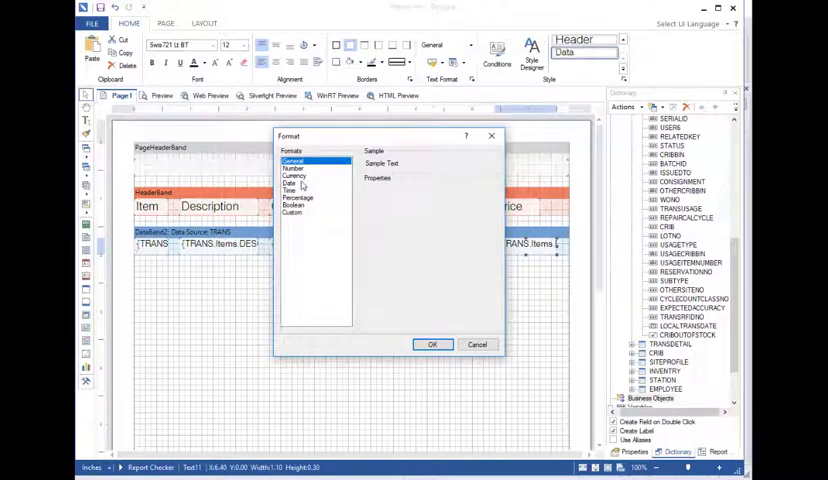
{"action": "left_click", "coordinate": [295, 176]}
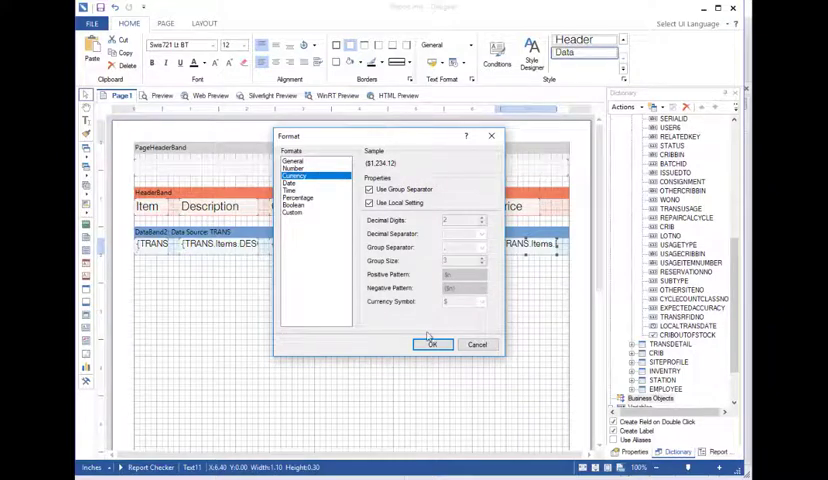
{"action": "left_click", "coordinate": [433, 344]}
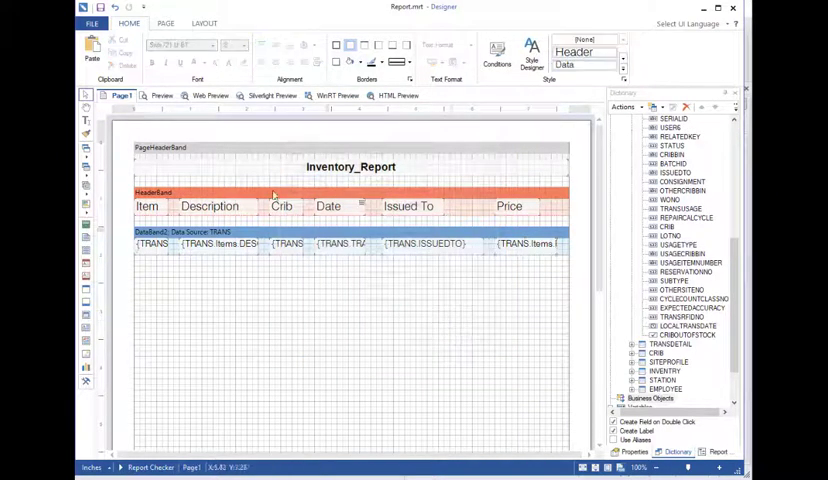
{"action": "left_click", "coordinate": [161, 95]}
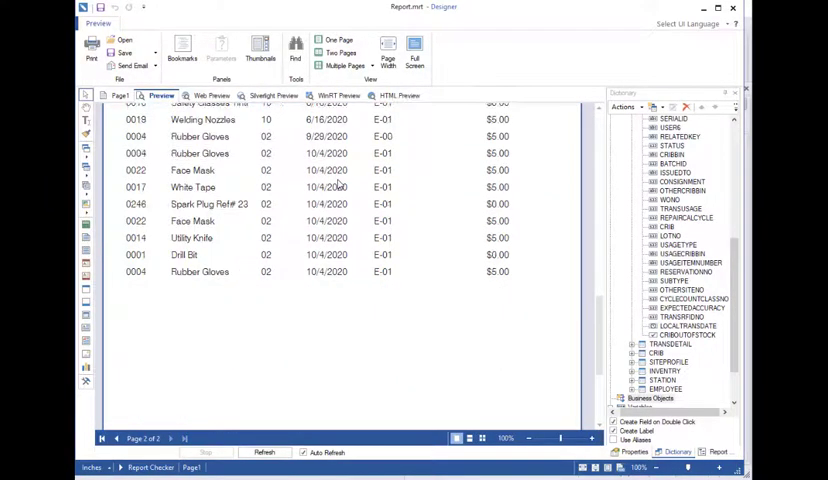
Scroll back to the first preview page to check prices like $5.00
{"action": "left_click", "coordinate": [117, 438]}
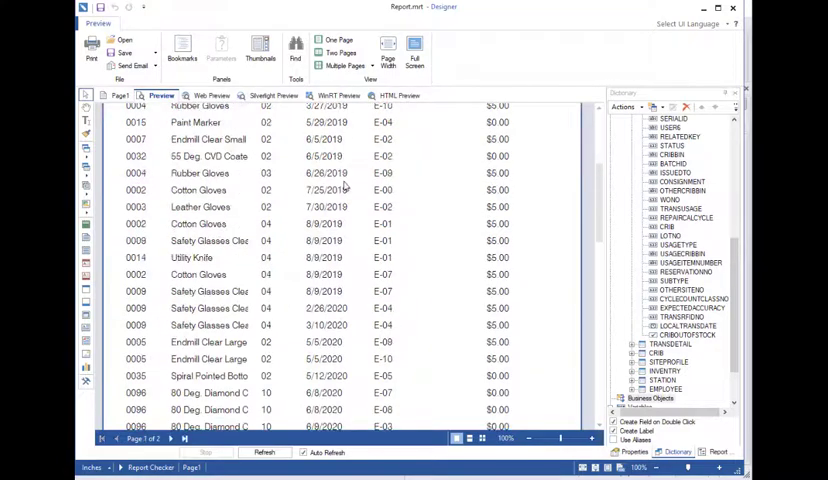
{"action": "scroll", "scroll_direction": "up", "scroll_amount": 3}
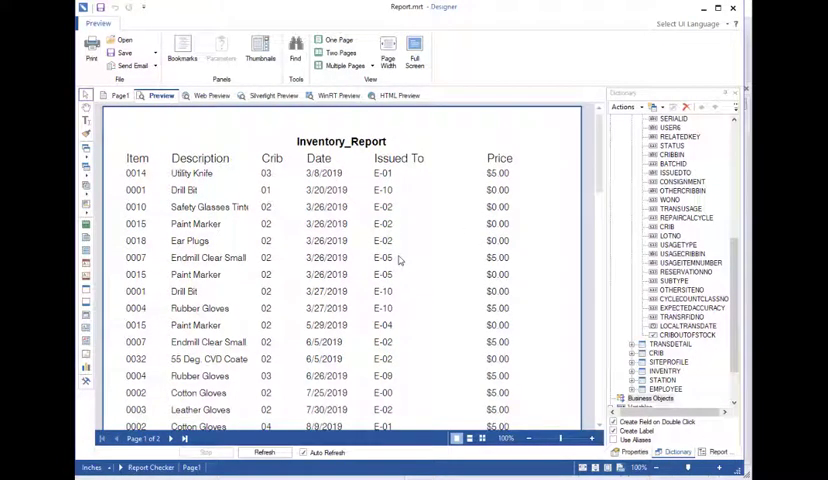
{"action": "mouse_move", "coordinate": [140, 152]}
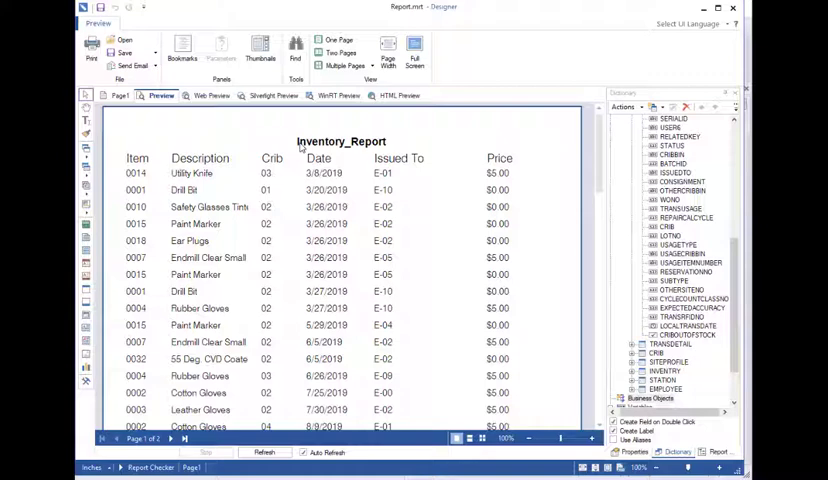
{"action": "mouse_move", "coordinate": [182, 131]}
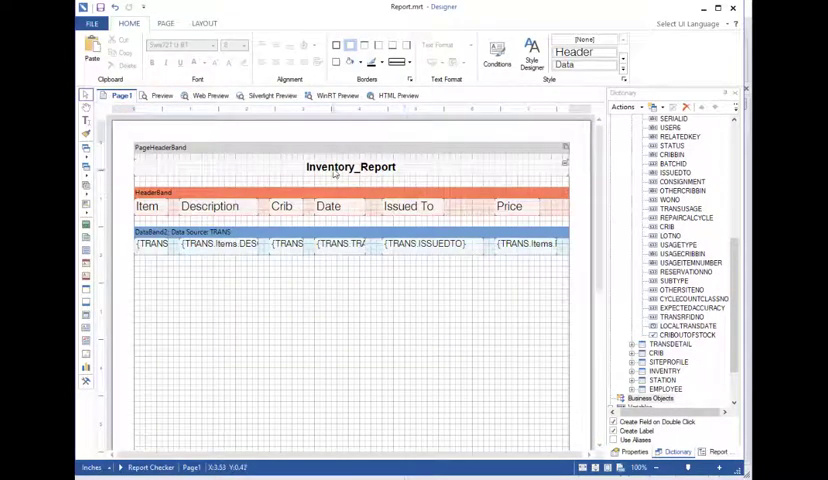
Change the report title from Inventory_Report to 'Item Issues', enlarge its font, and preview the report
{"action": "left_click", "coordinate": [350, 167]}
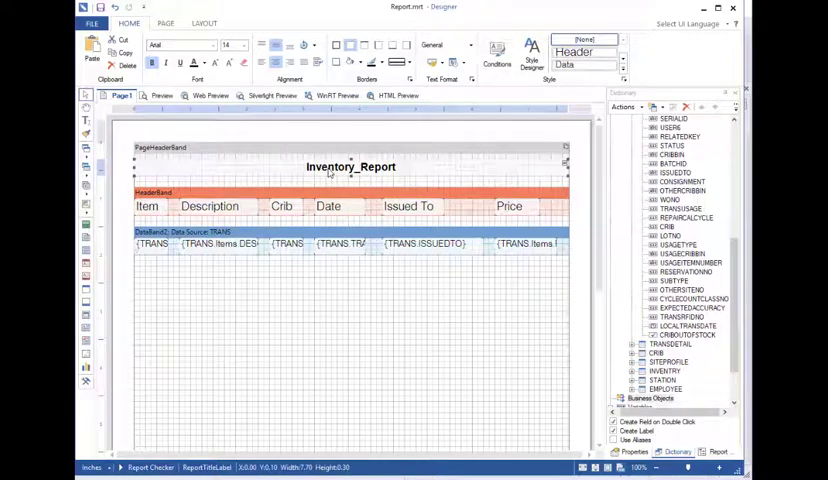
{"action": "double_click", "coordinate": [350, 167]}
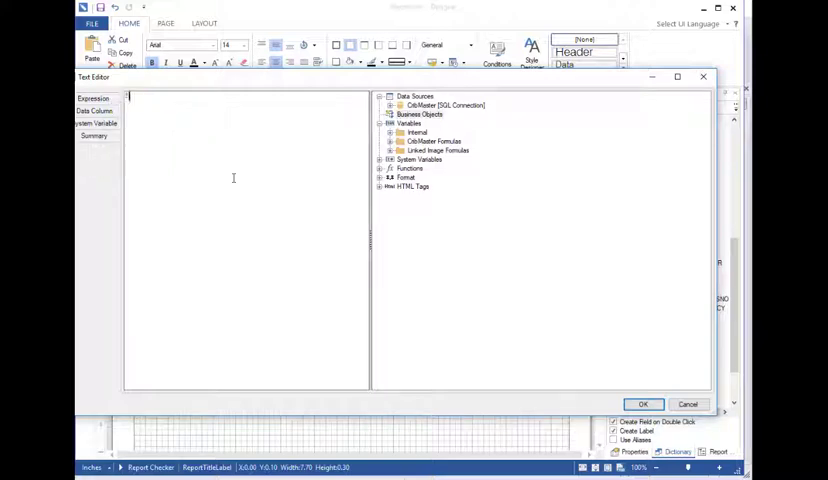
{"action": "type", "text": "Item Issues"}
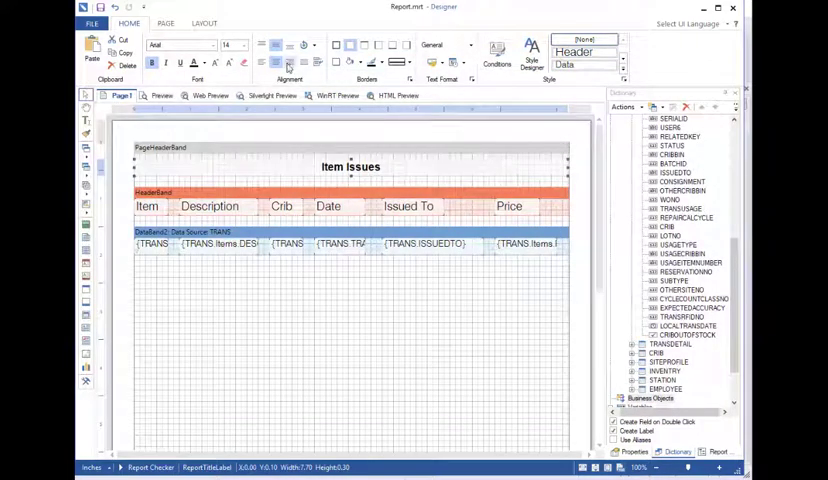
{"action": "left_click", "coordinate": [244, 45]}
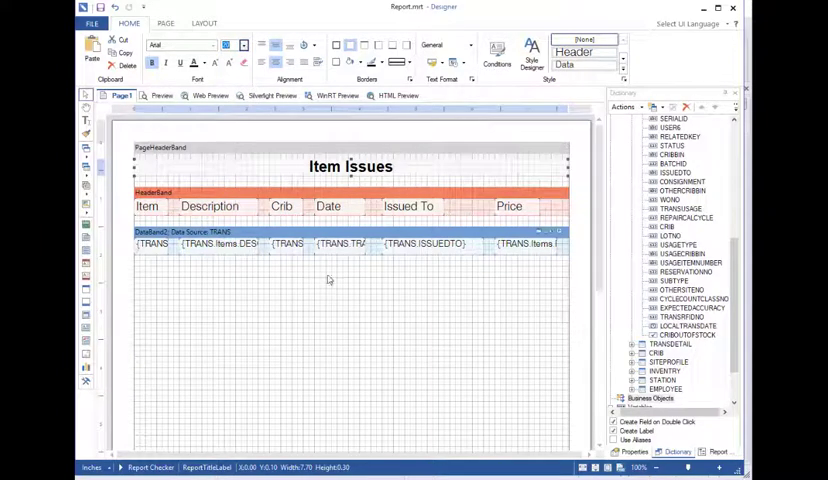
{"action": "left_click", "coordinate": [162, 95]}
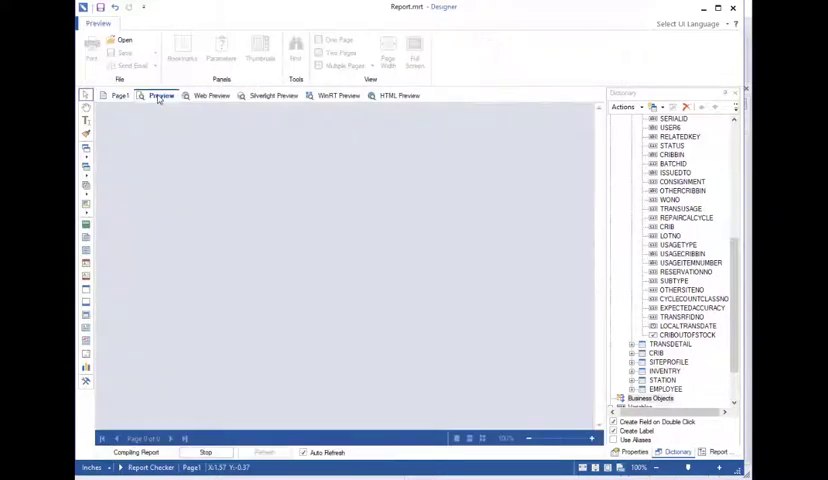